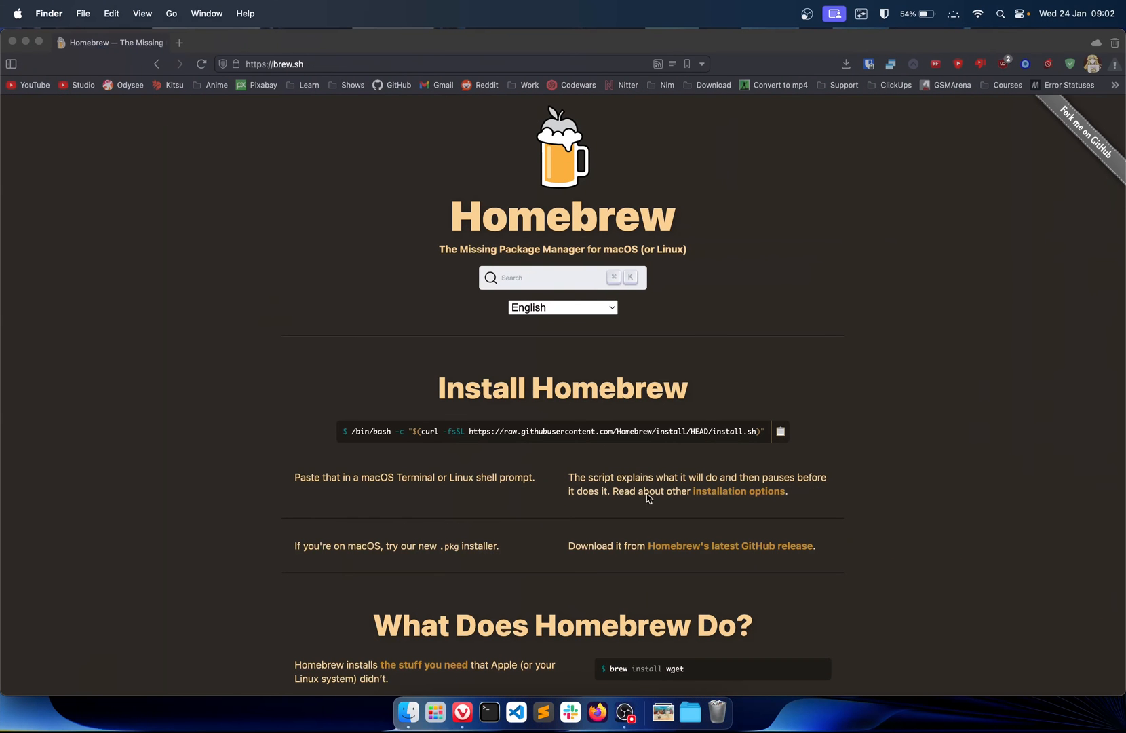
mouse_move(742, 361)
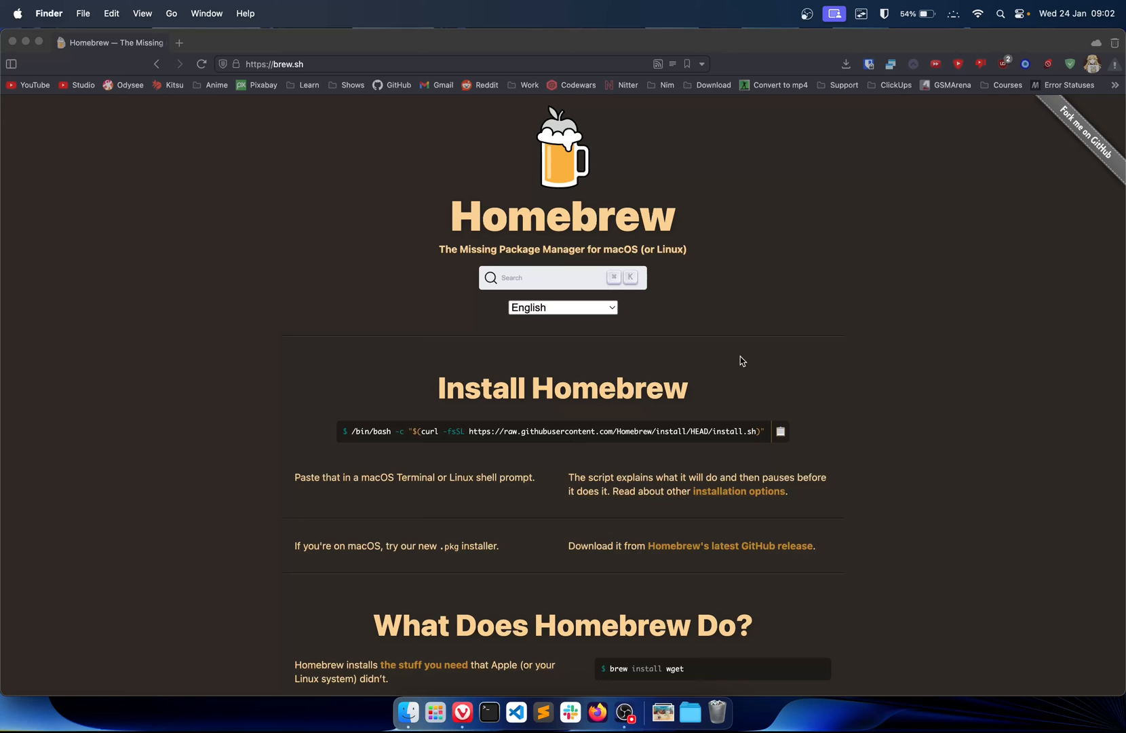
mouse_move(727, 431)
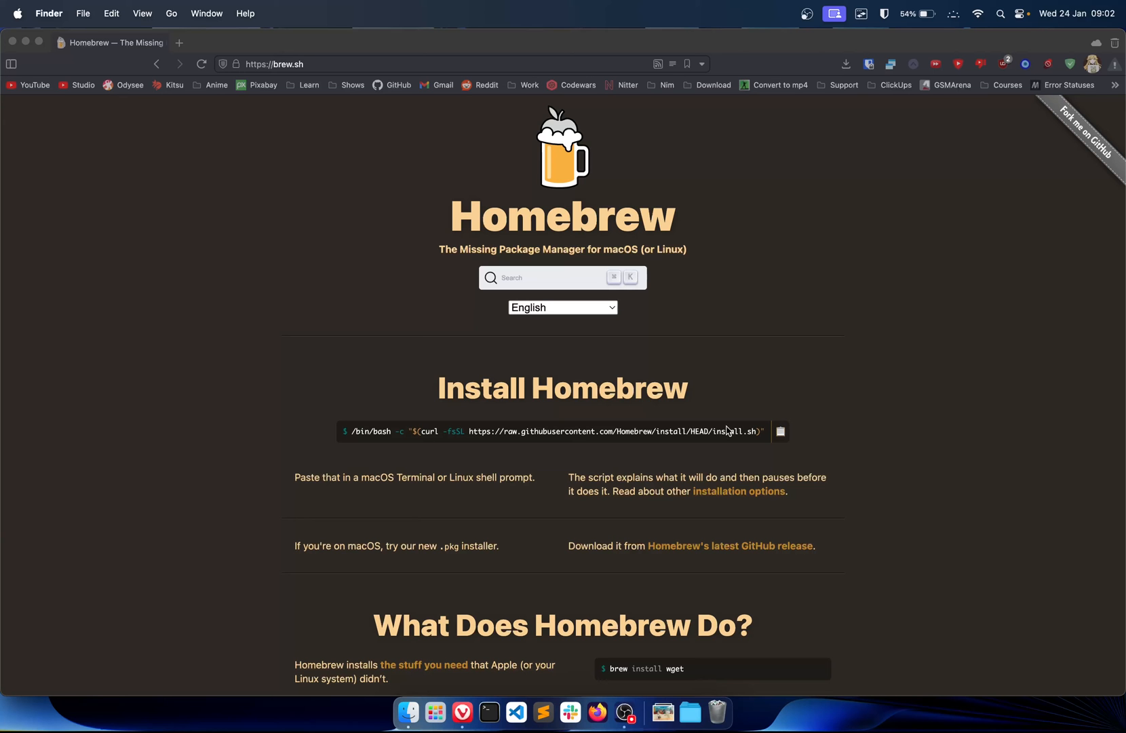
mouse_move(462, 713)
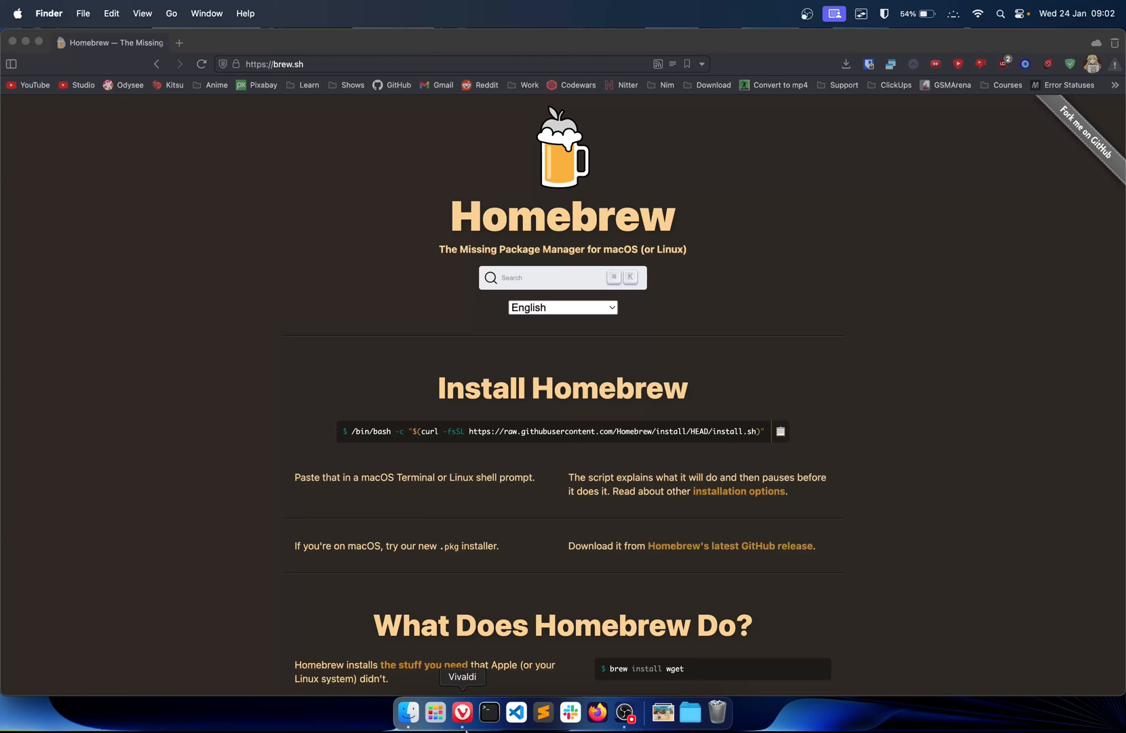
Step: Bring Vivaldi with the brew.sh Homebrew install page to the front
left_click(488, 712)
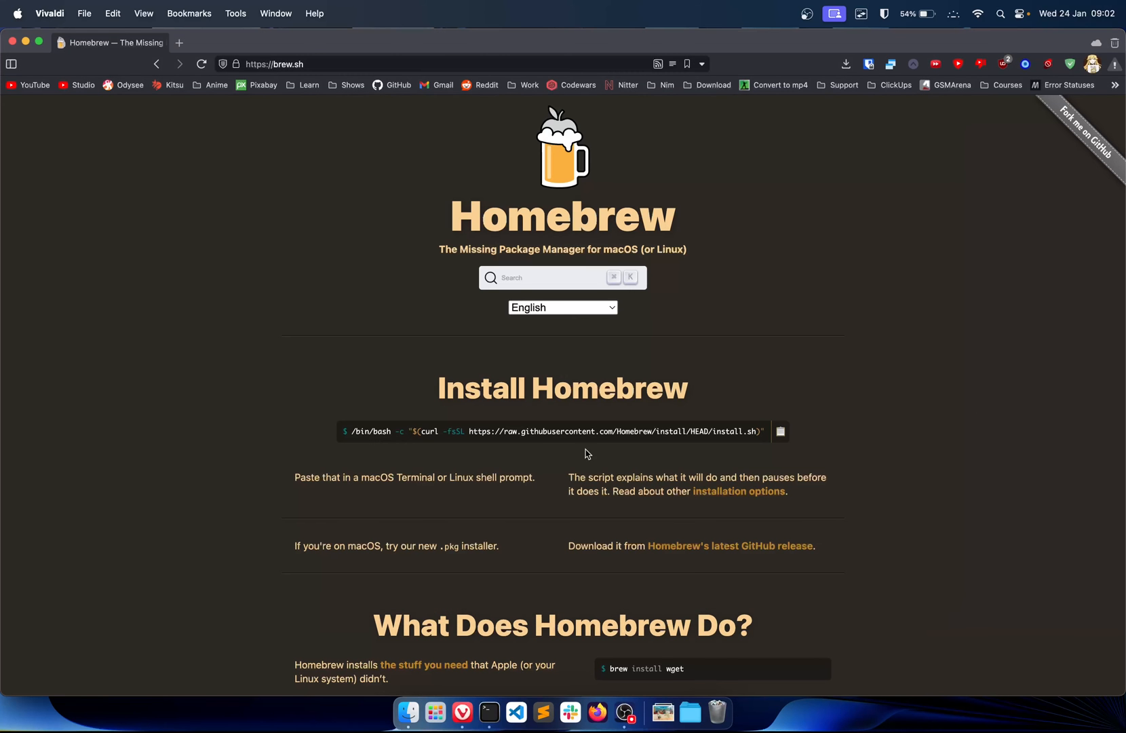
mouse_move(852, 445)
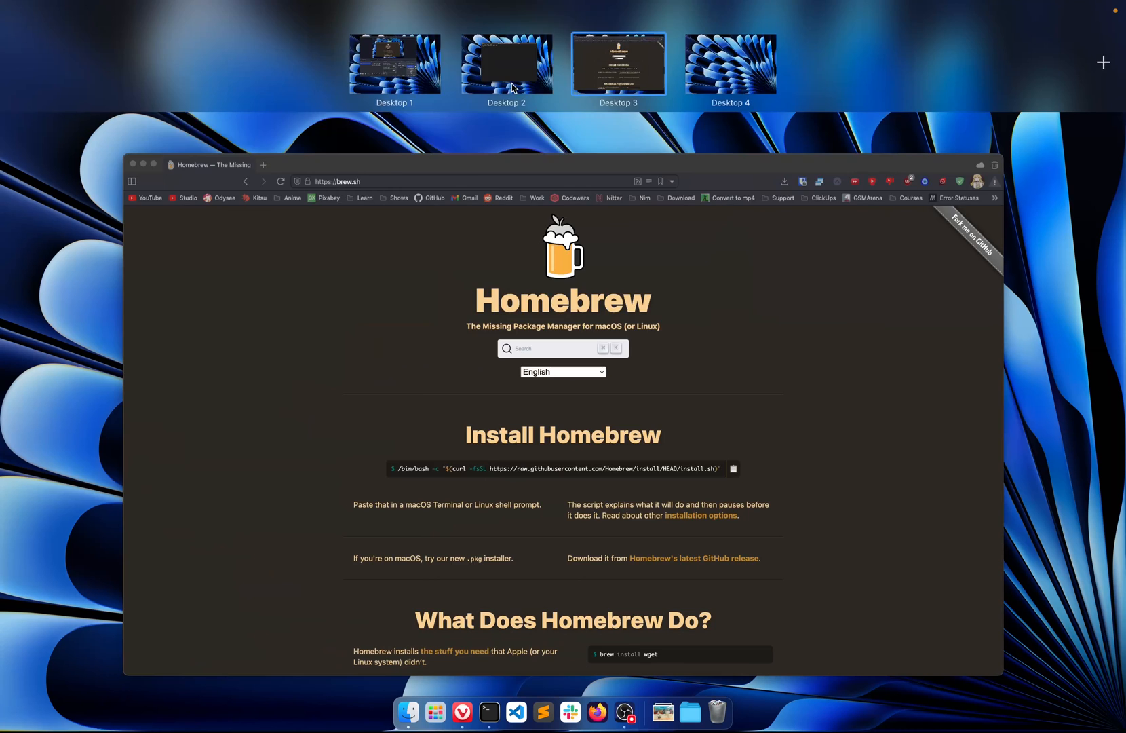
Step: Run brew search php in Terminal to list the PHP formulae and casks
left_click(506, 63)
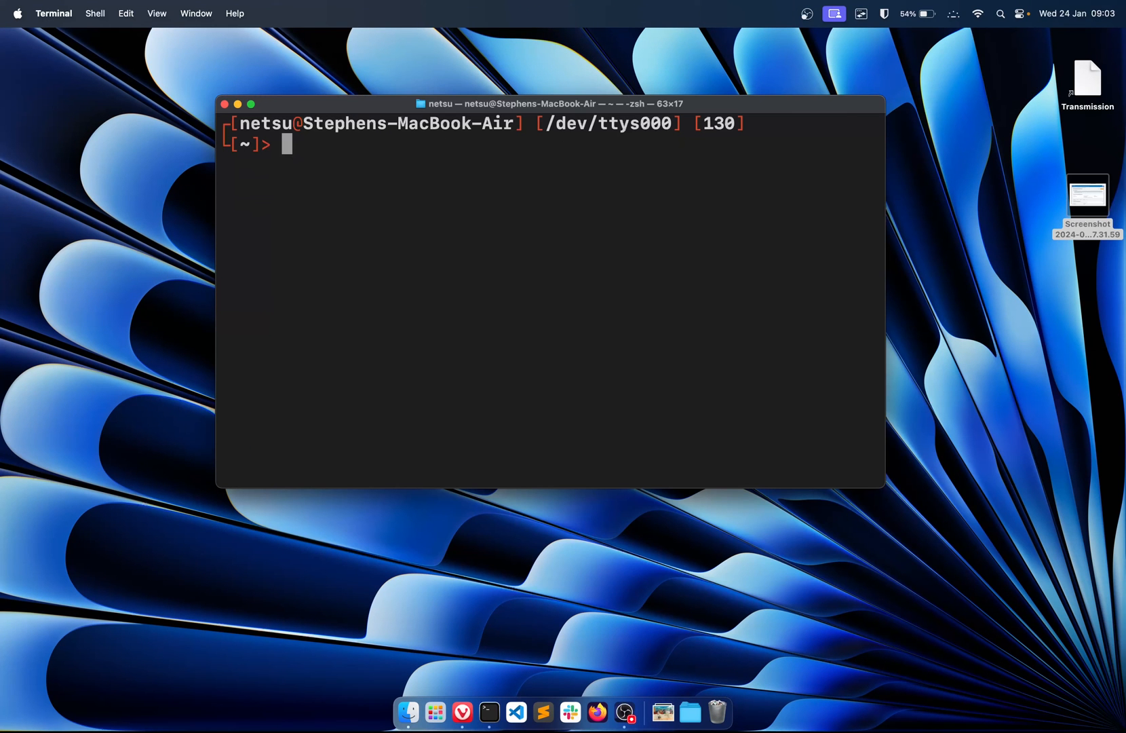
type("brew s")
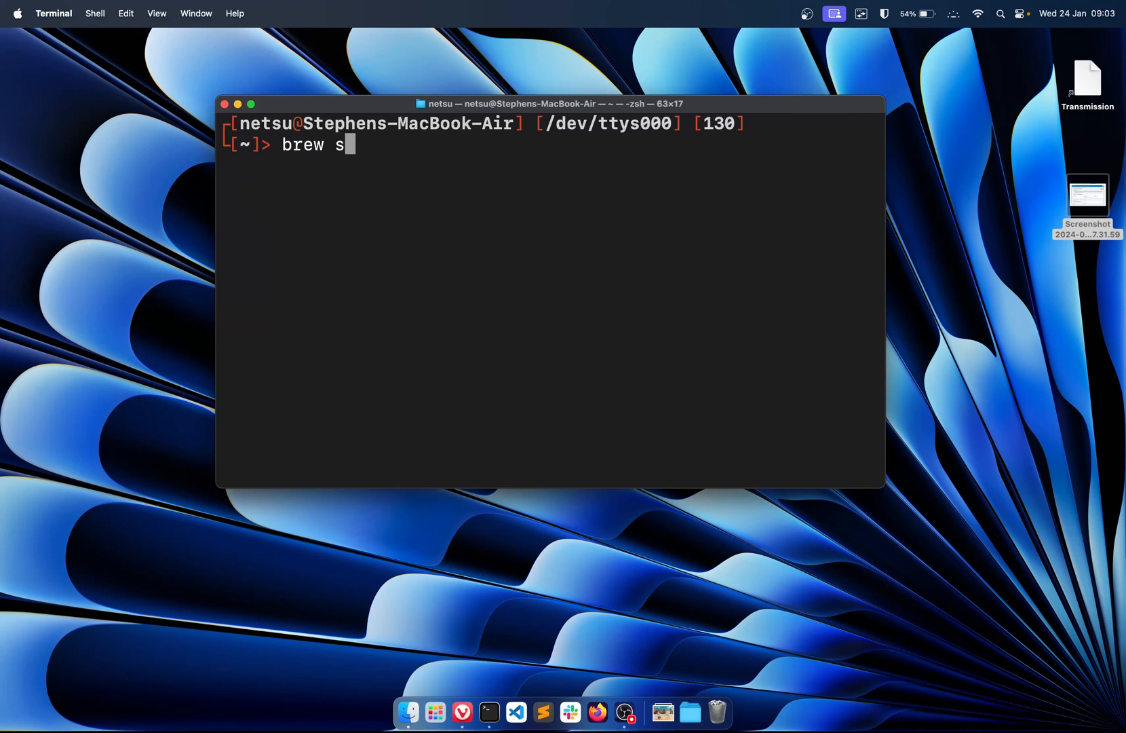
type("earch pg")
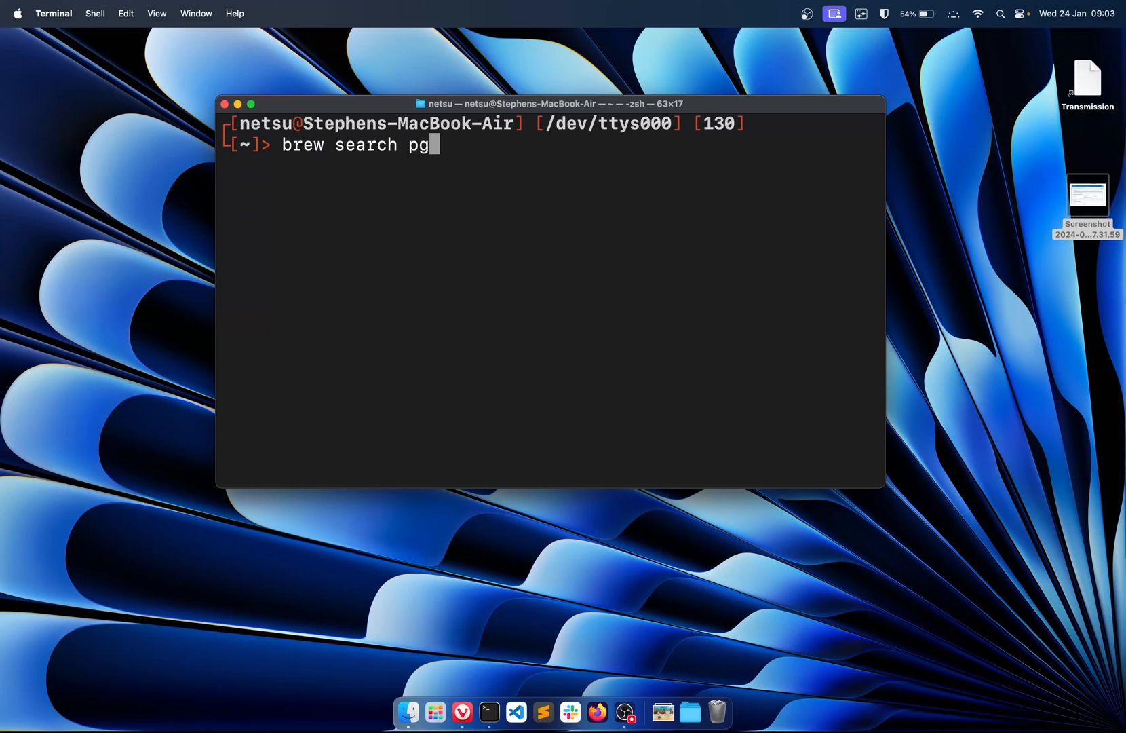
key("Return")
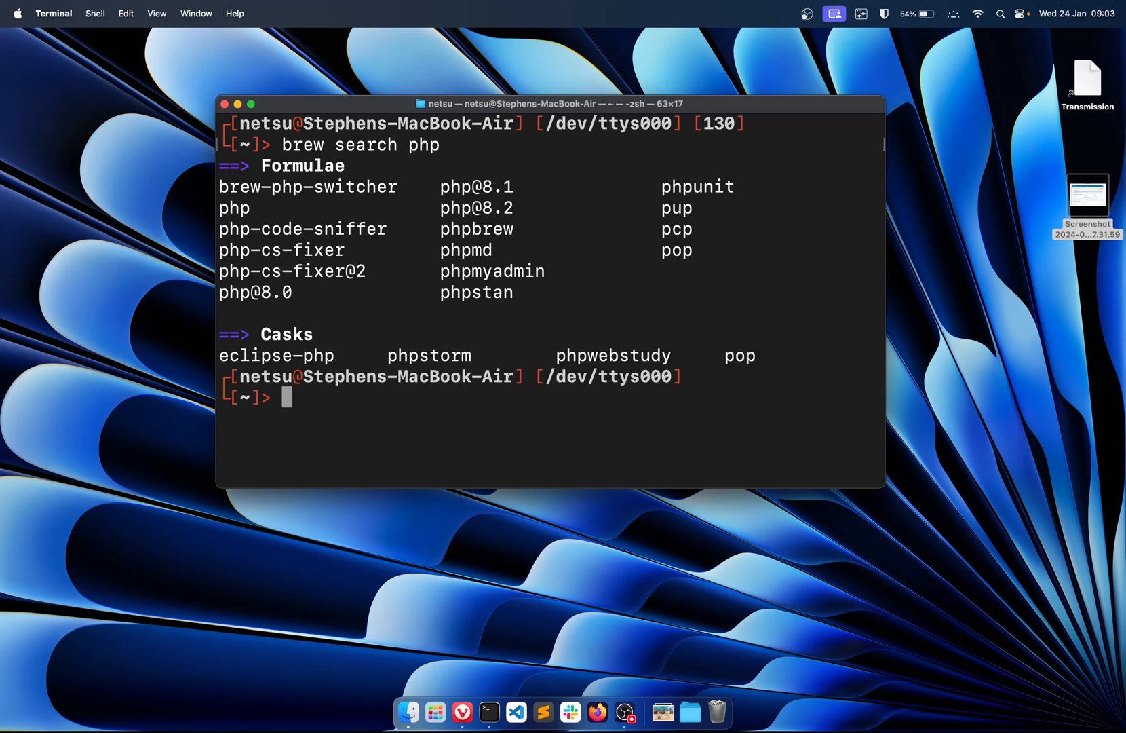
mouse_move(388, 240)
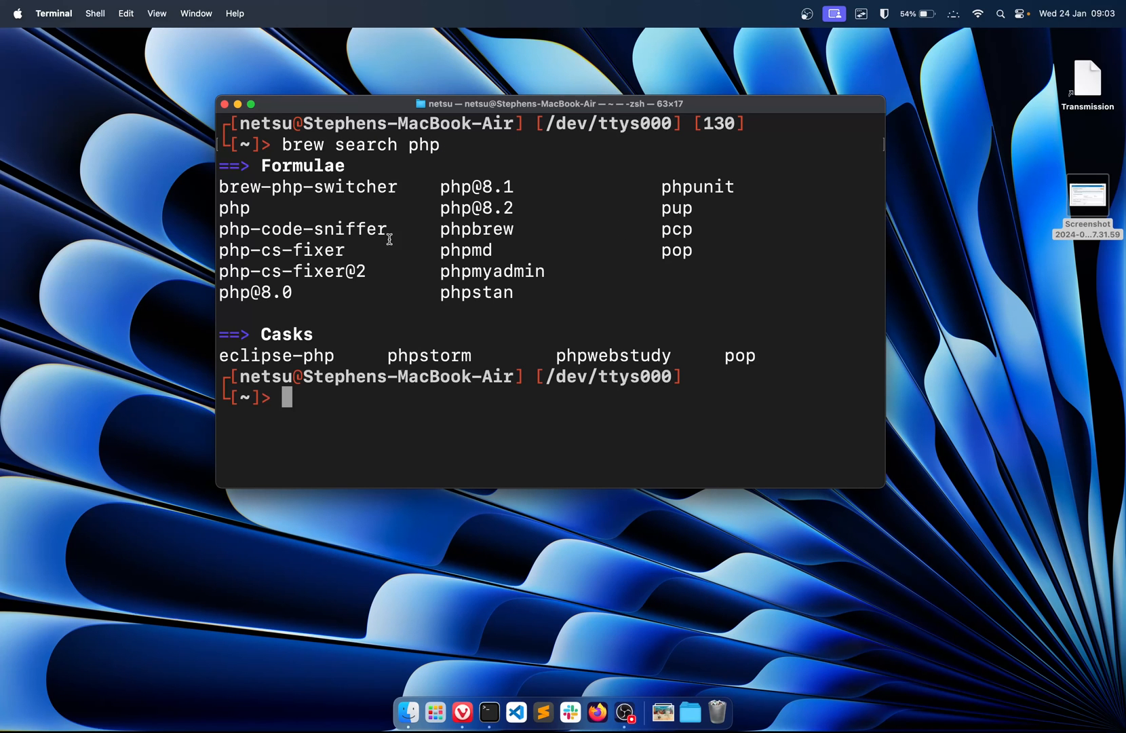
mouse_move(287, 292)
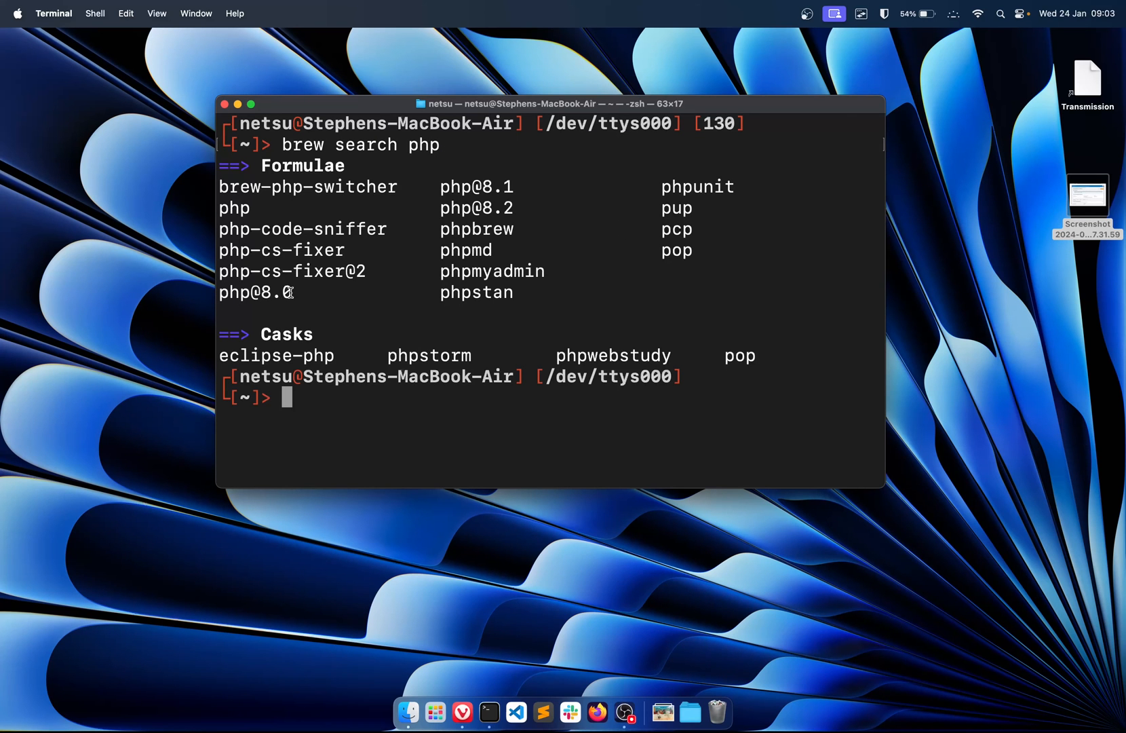
Step: Start installing the php formula with brew install php
double_click(256, 291)
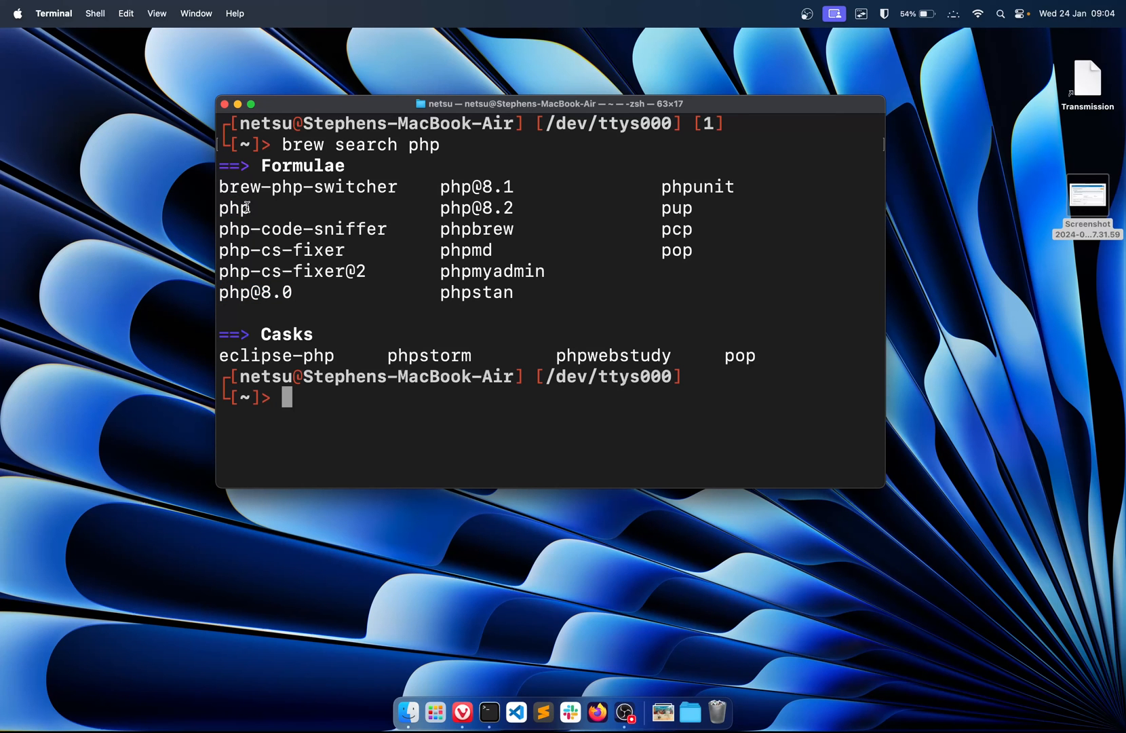
mouse_move(441, 287)
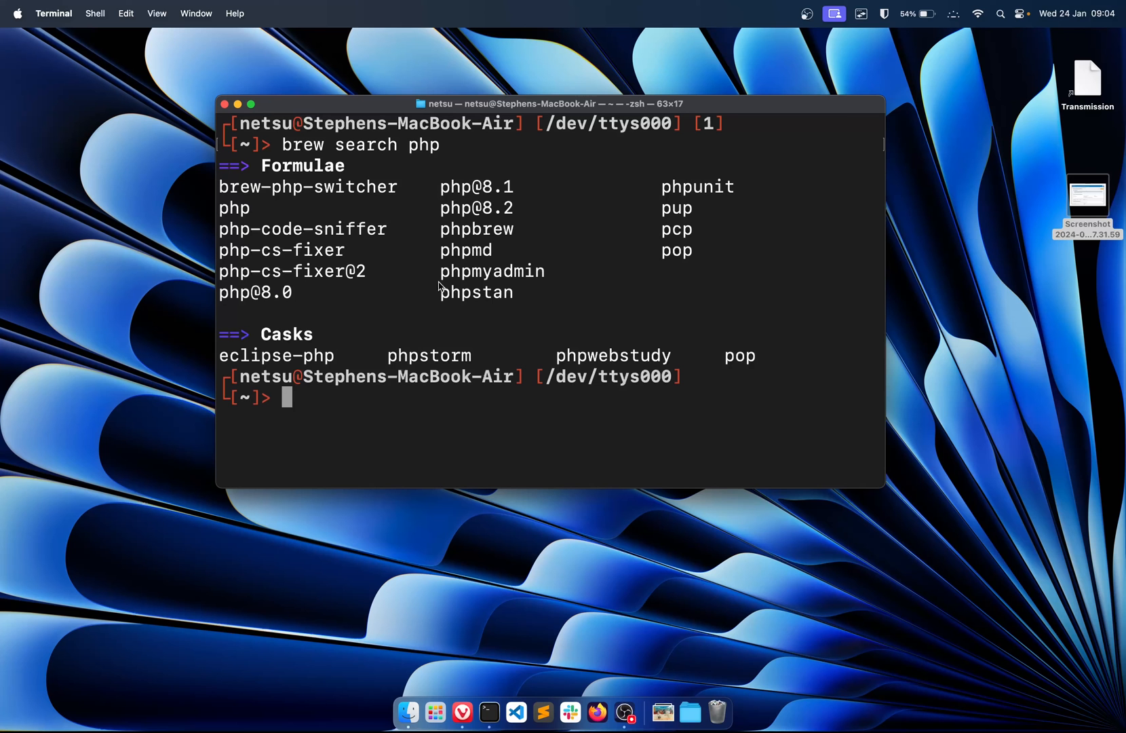
type("brew install")
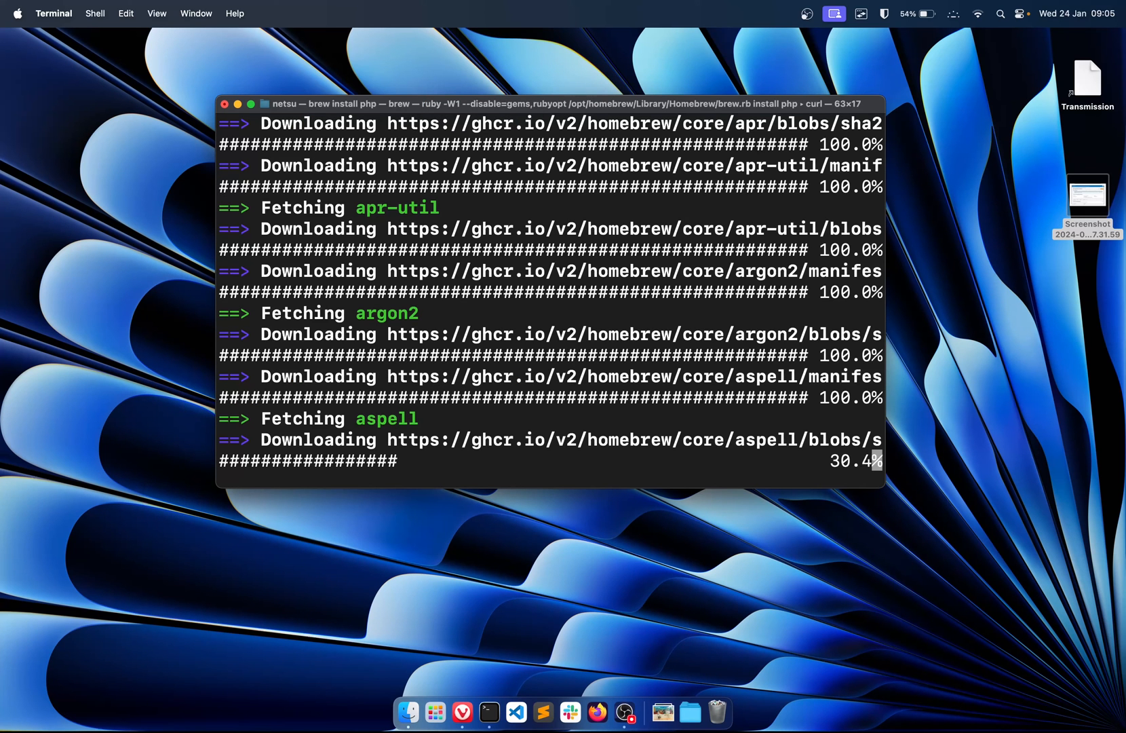
mouse_move(410, 712)
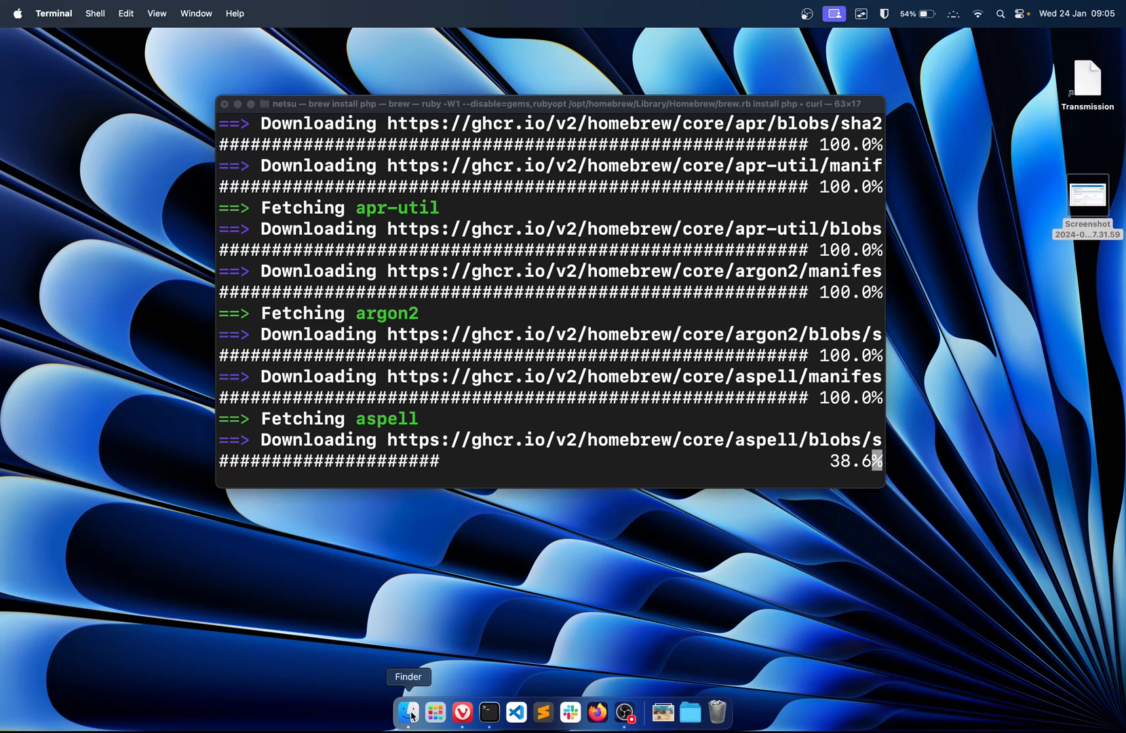
Step: Create a new empty php folder inside Documents/tuts in Finder
left_click(408, 712)
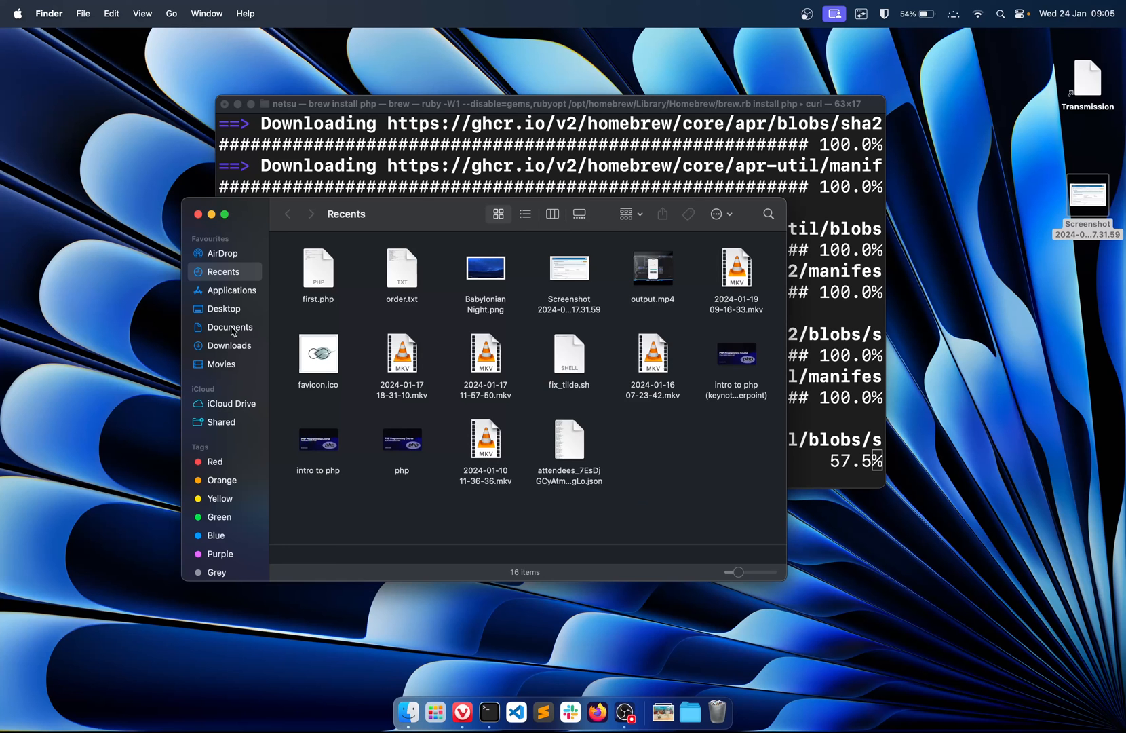
left_click(229, 327)
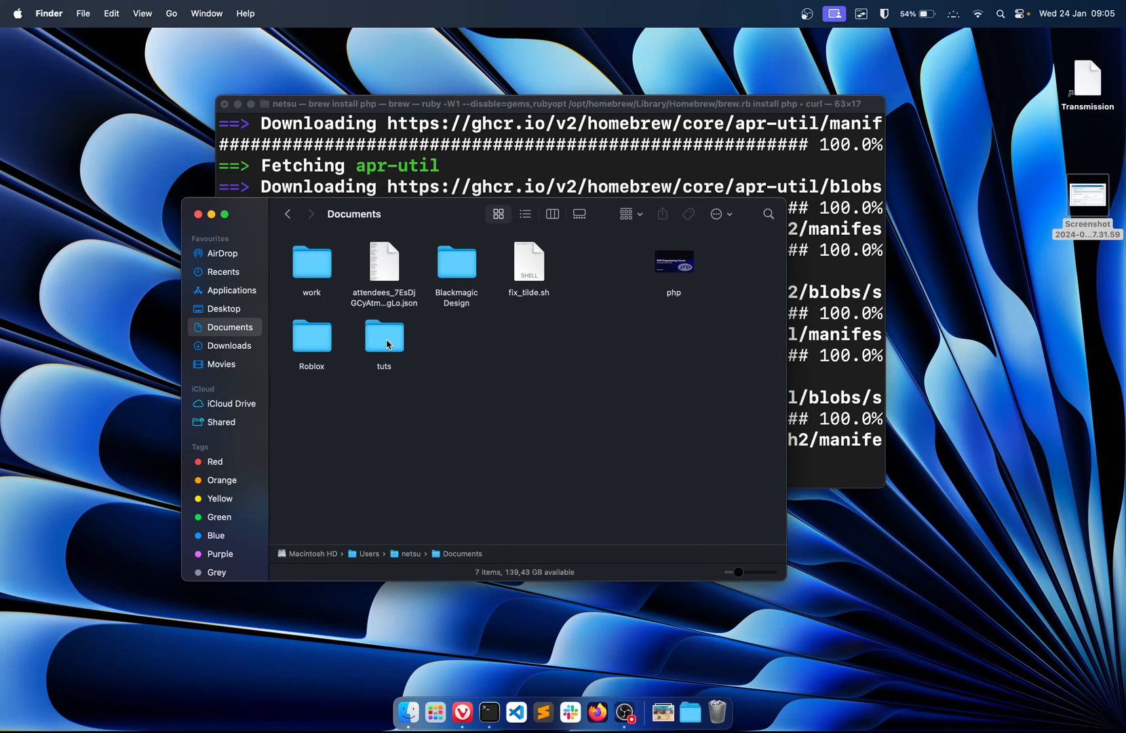
right_click(427, 384)
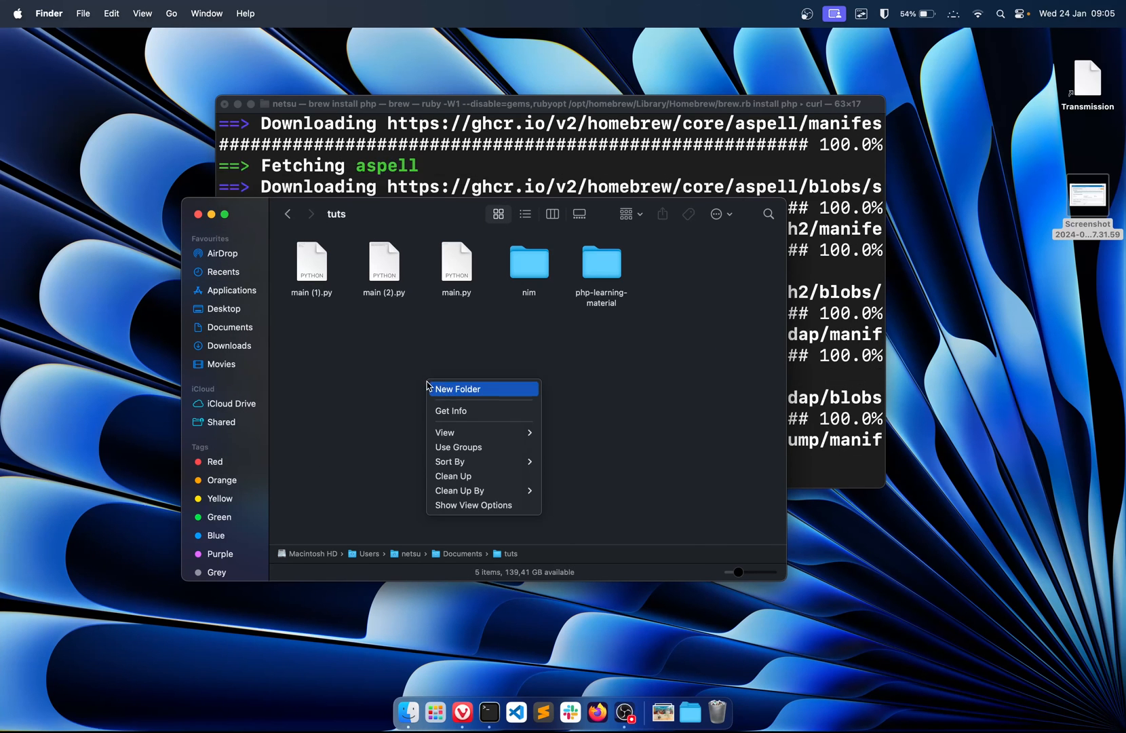
left_click(457, 388)
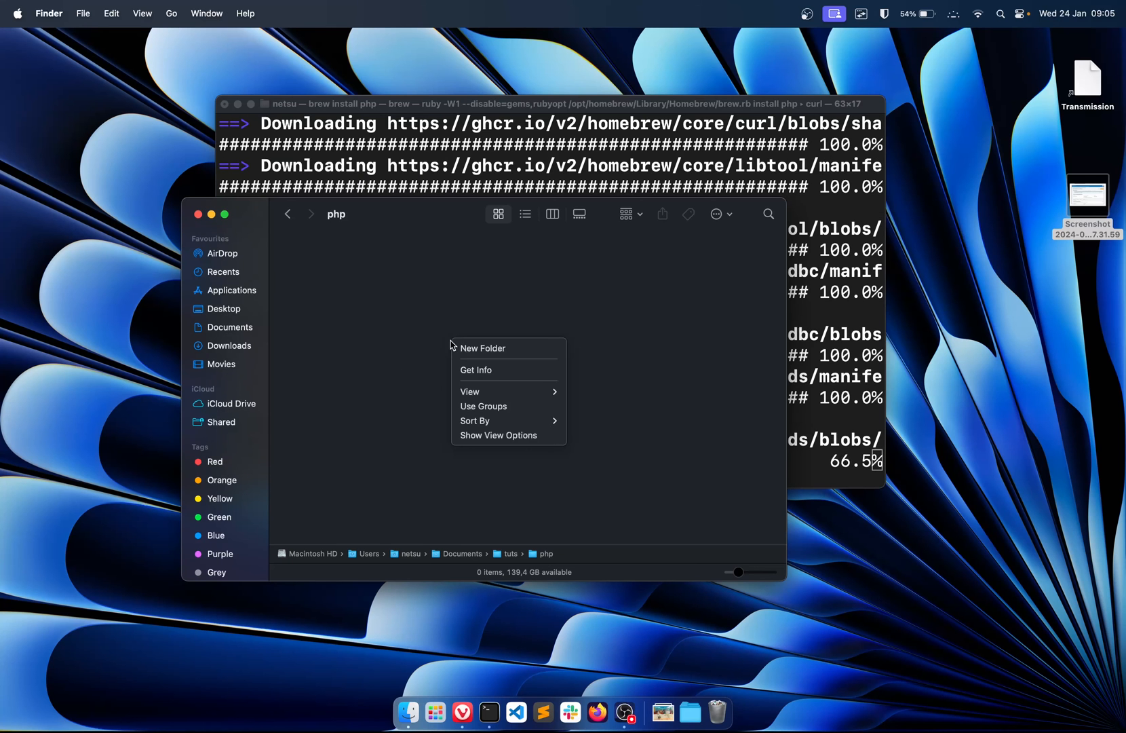
left_click(571, 369)
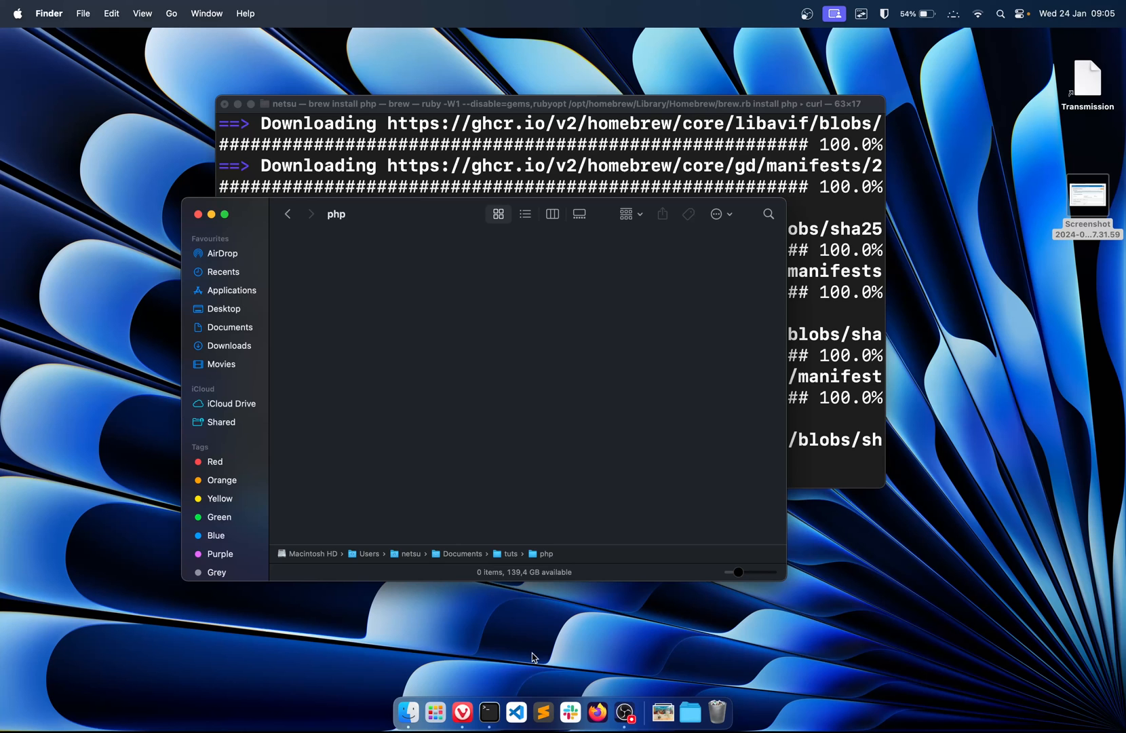
Step: Open Documents/tuts/php as the workspace folder in Visual Studio Code
left_click(516, 713)
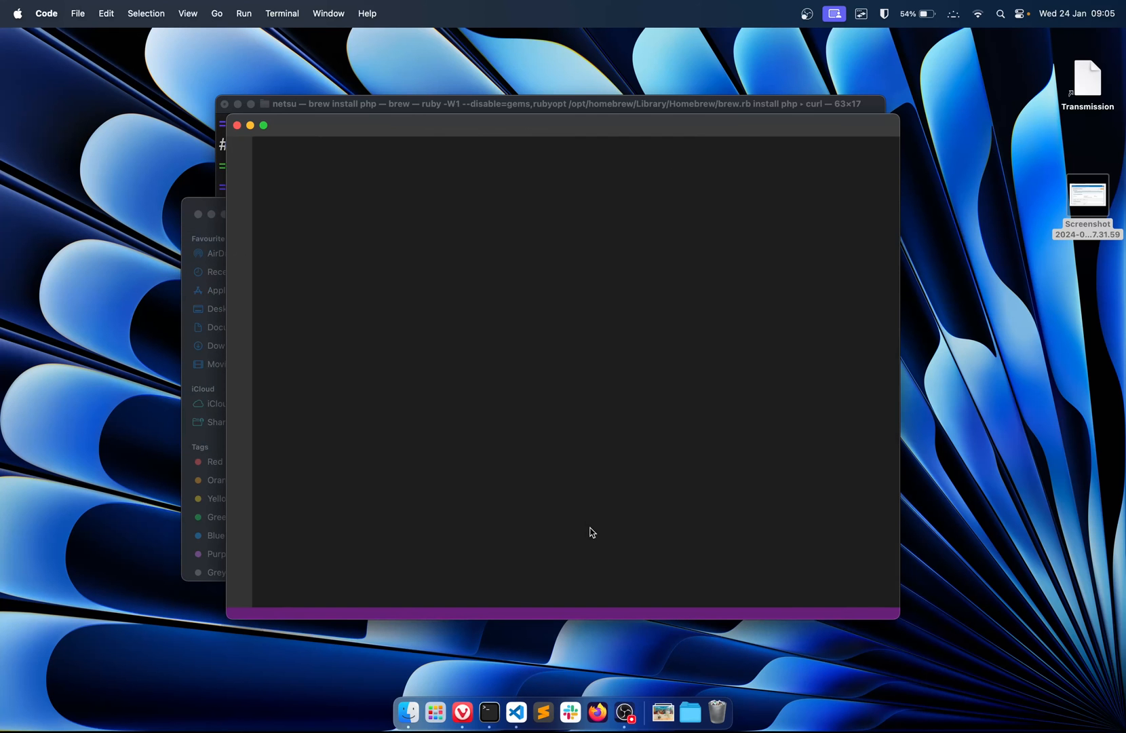
left_click(78, 13)
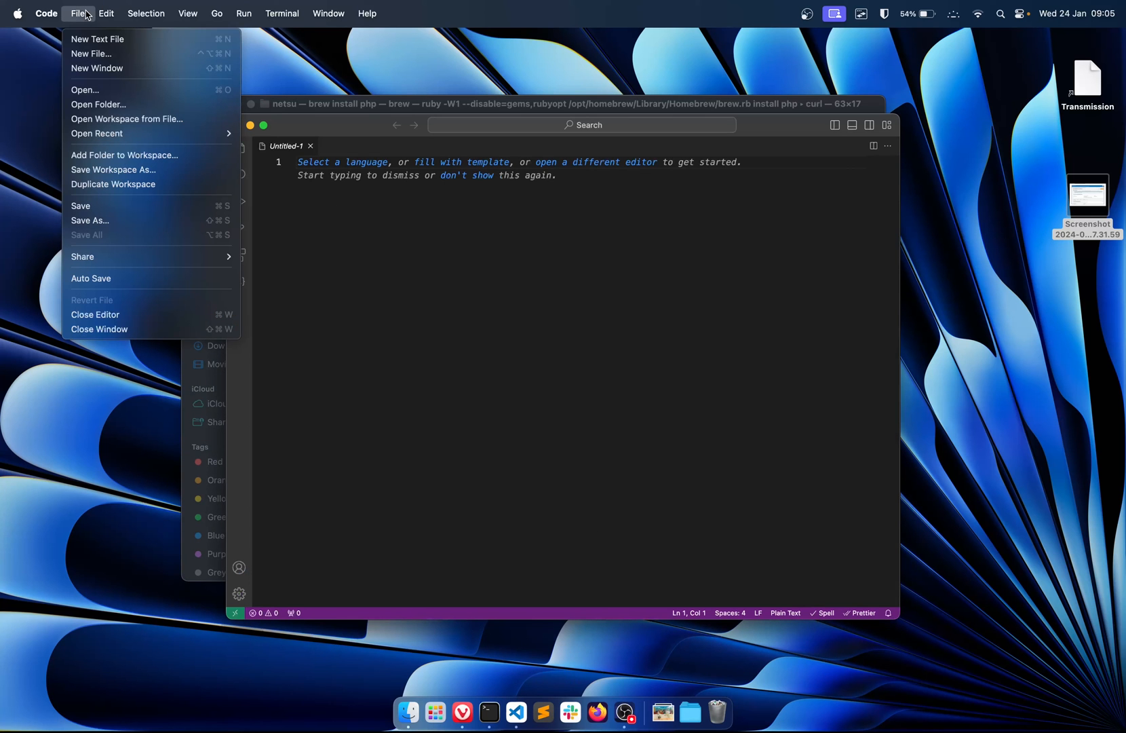
left_click(84, 90)
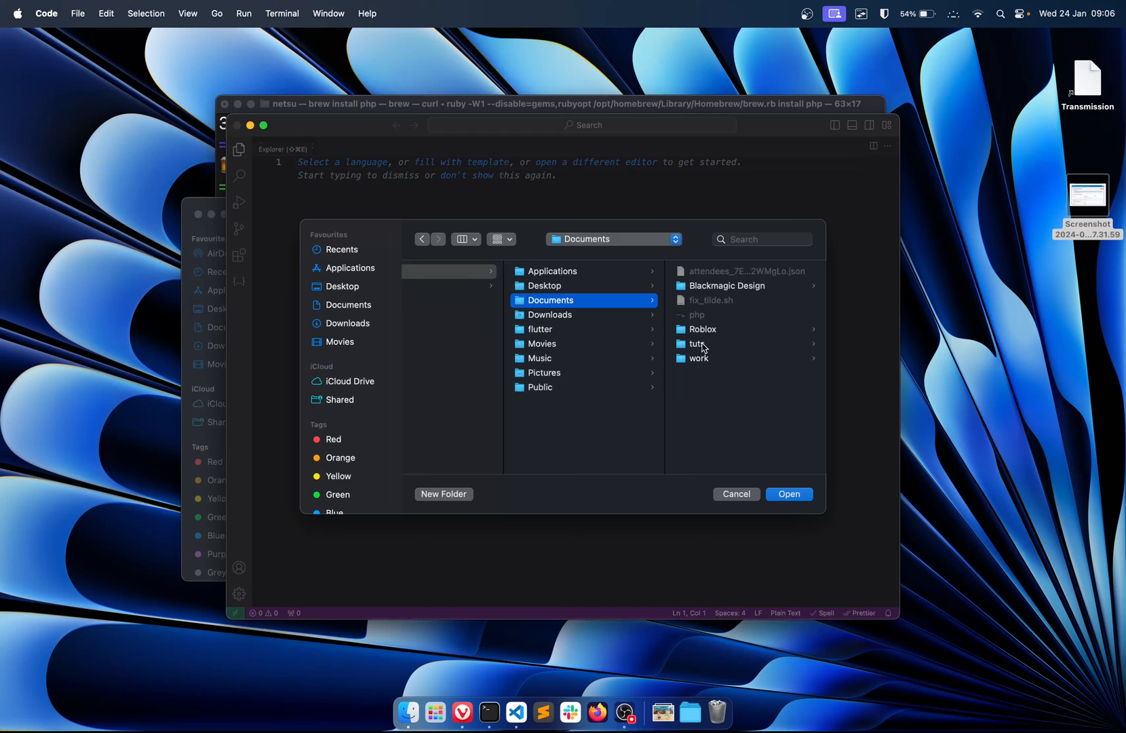
left_click(696, 315)
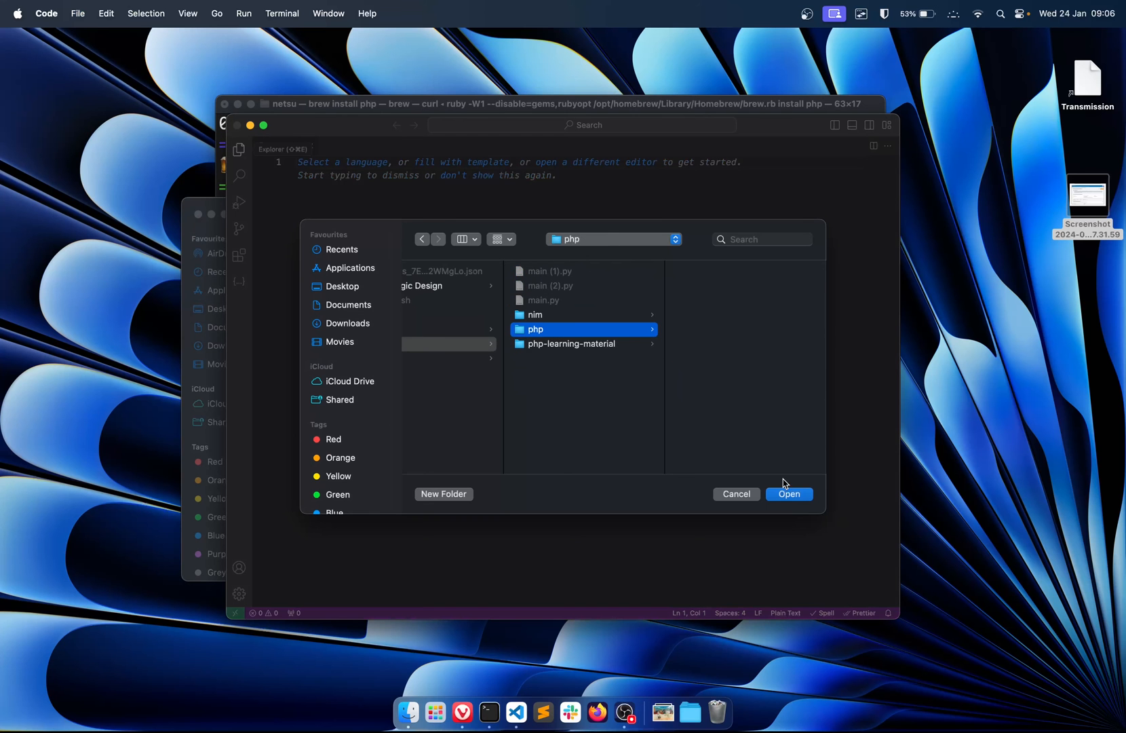
left_click(789, 494)
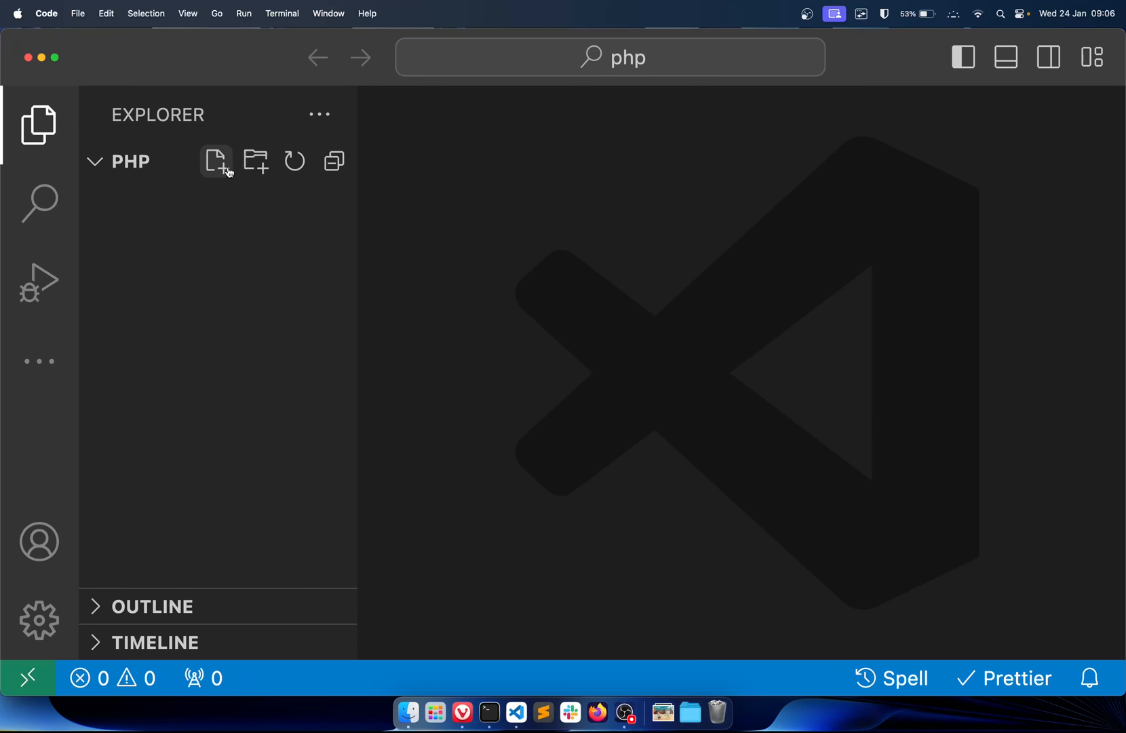
mouse_move(169, 164)
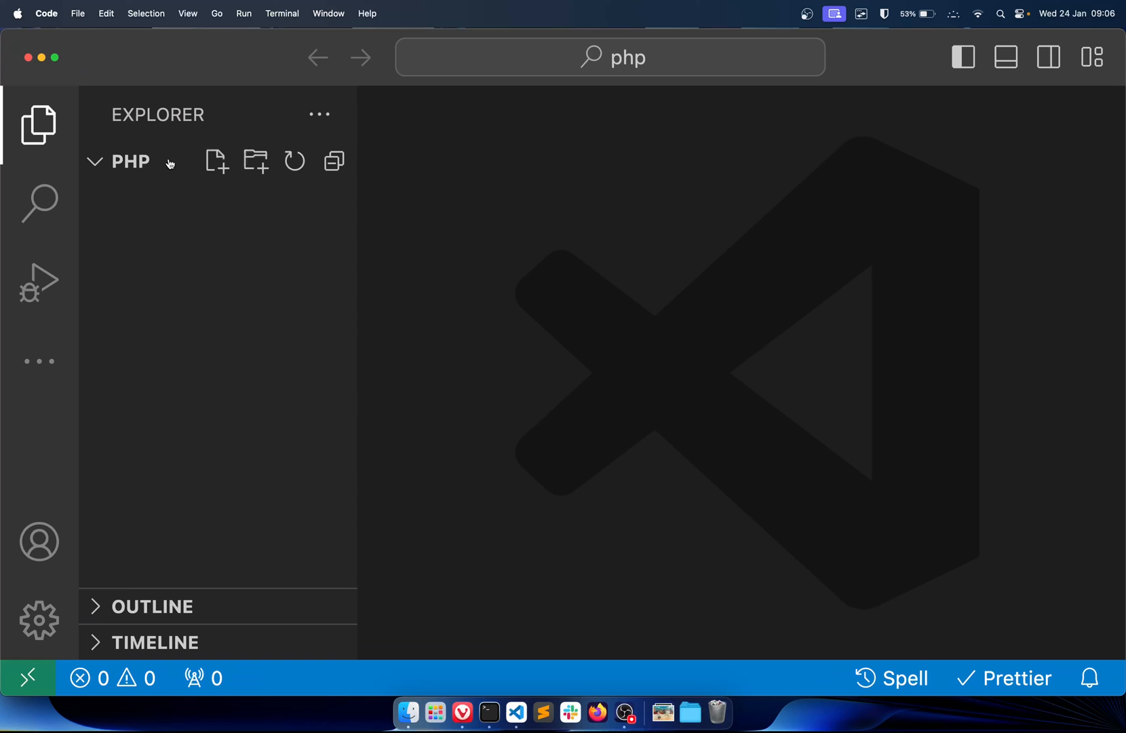
Step: Create an empty index.php file in the php workspace and open it
left_click(216, 160)
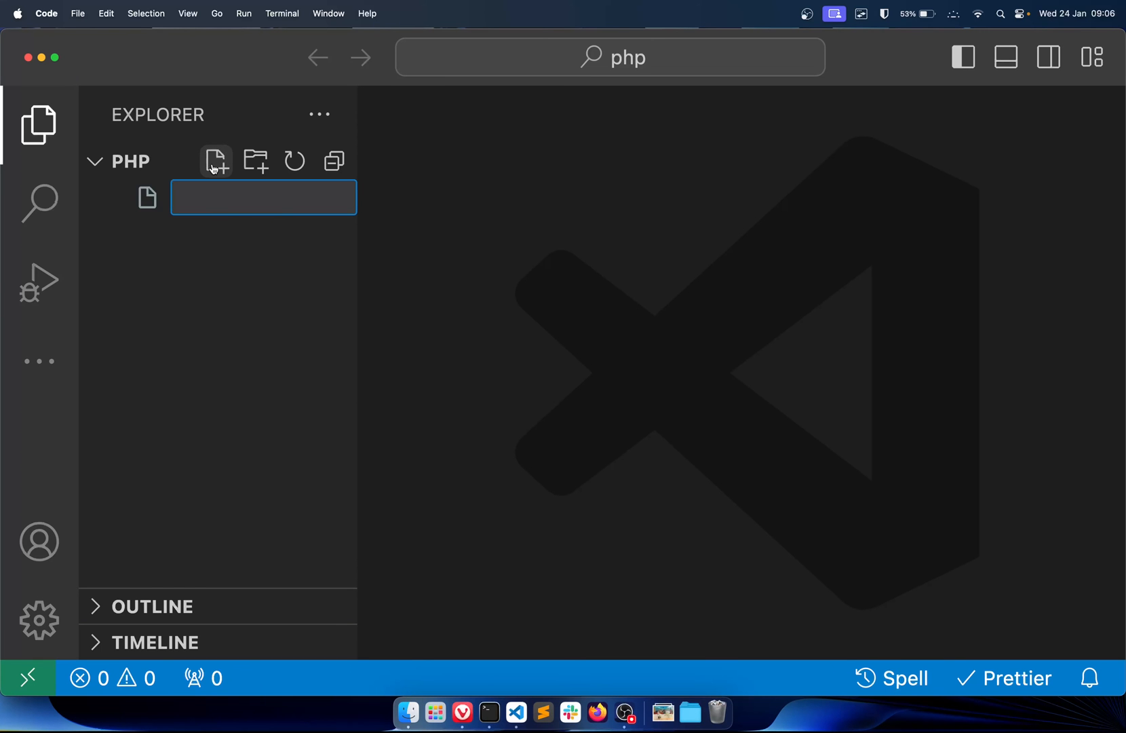
type("index.p")
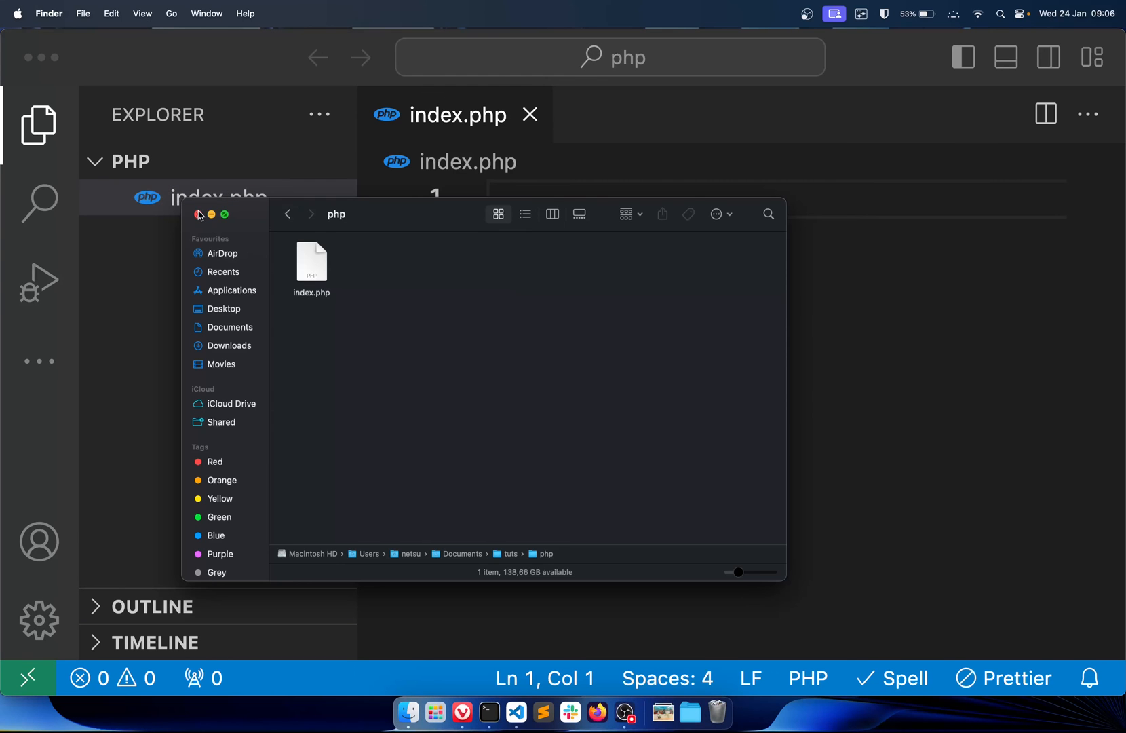
mouse_move(324, 293)
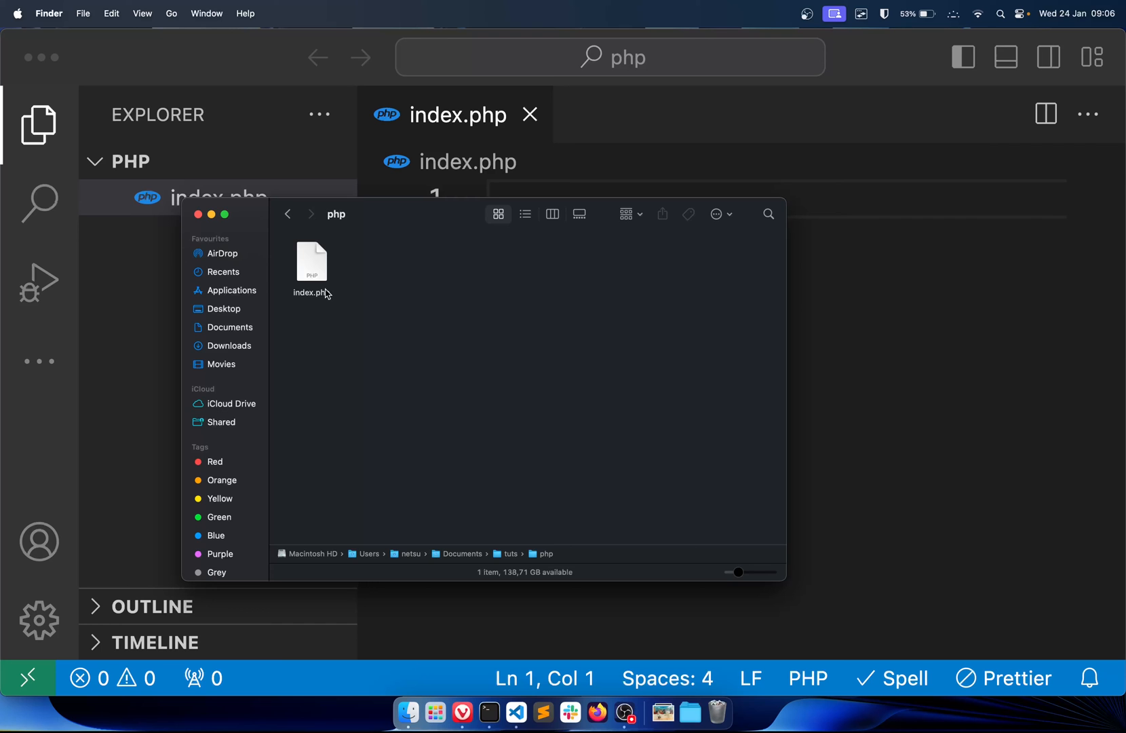
left_click(200, 214)
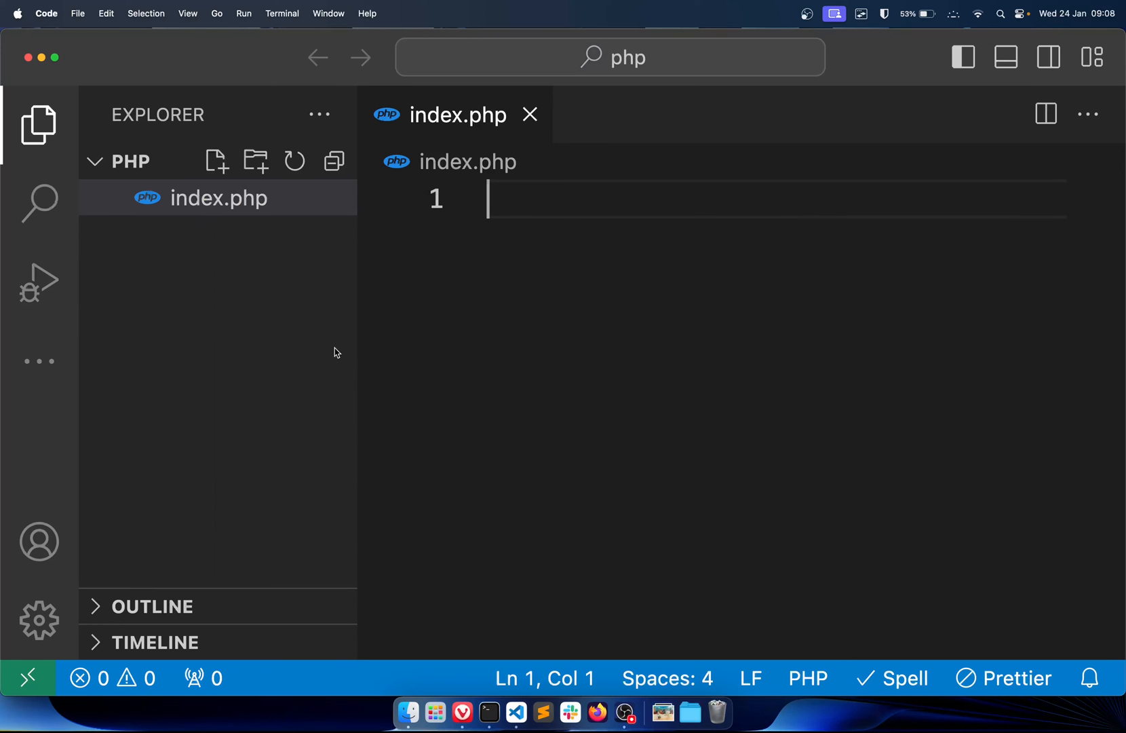
Step: Clear the Terminal after the PHP install finishes and minimize it
left_click(489, 712)
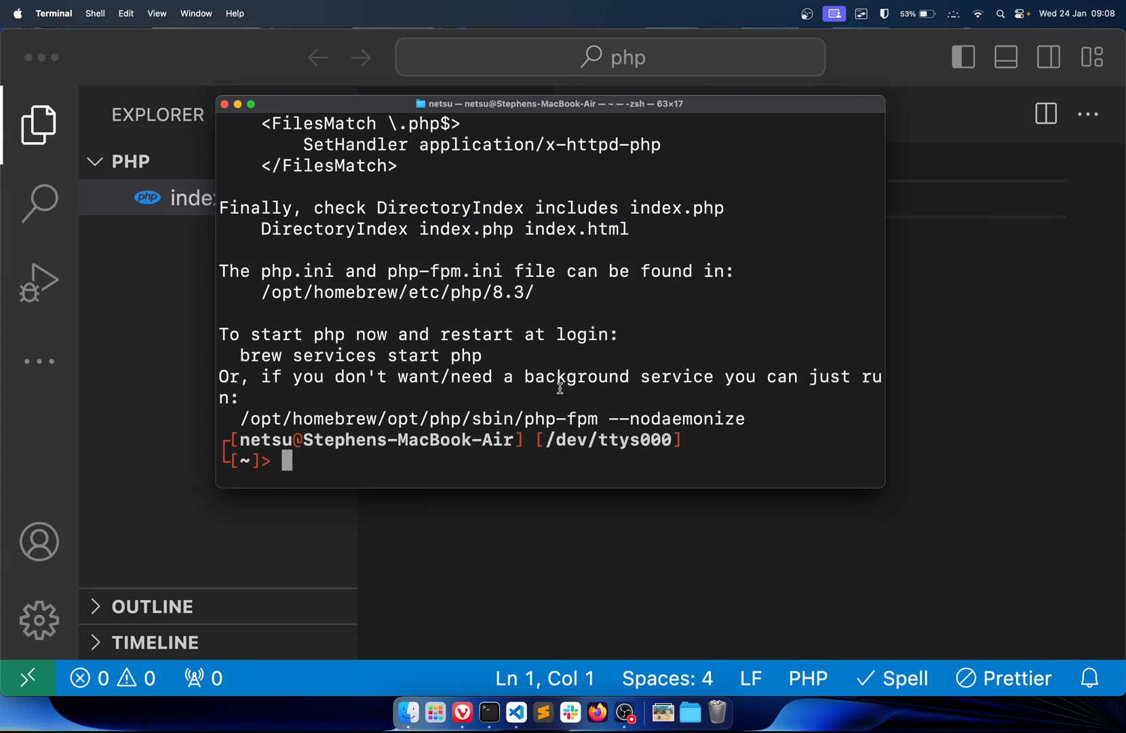
mouse_move(654, 348)
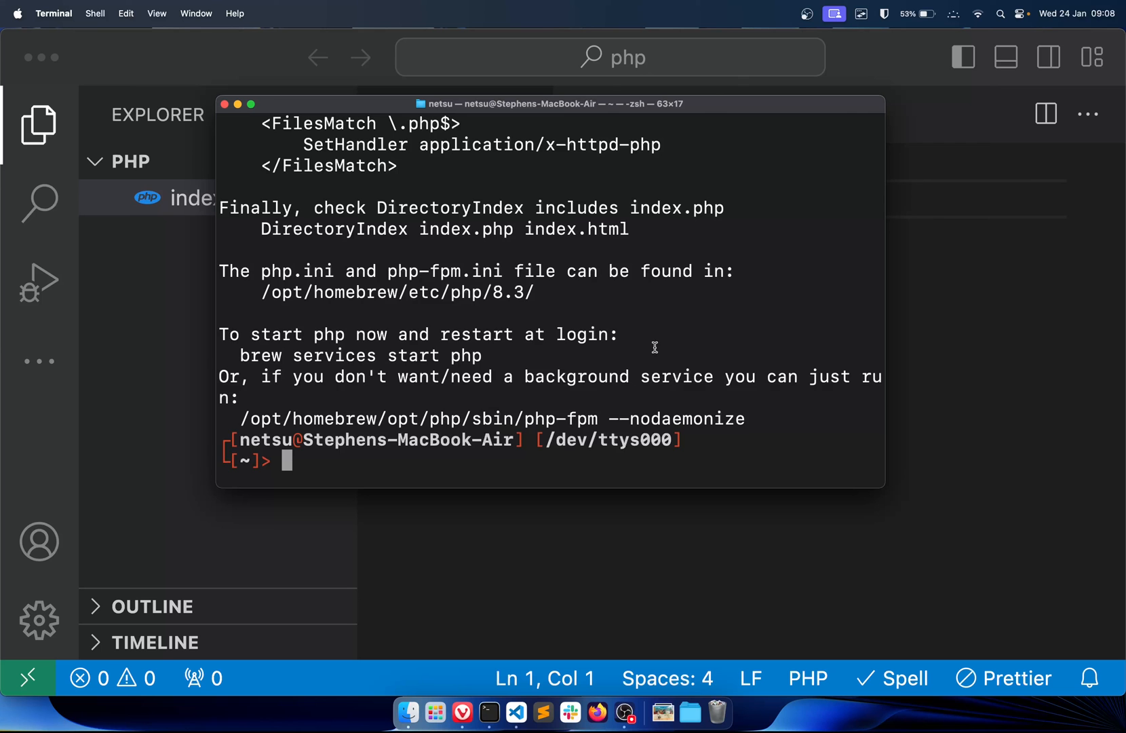
mouse_move(652, 297)
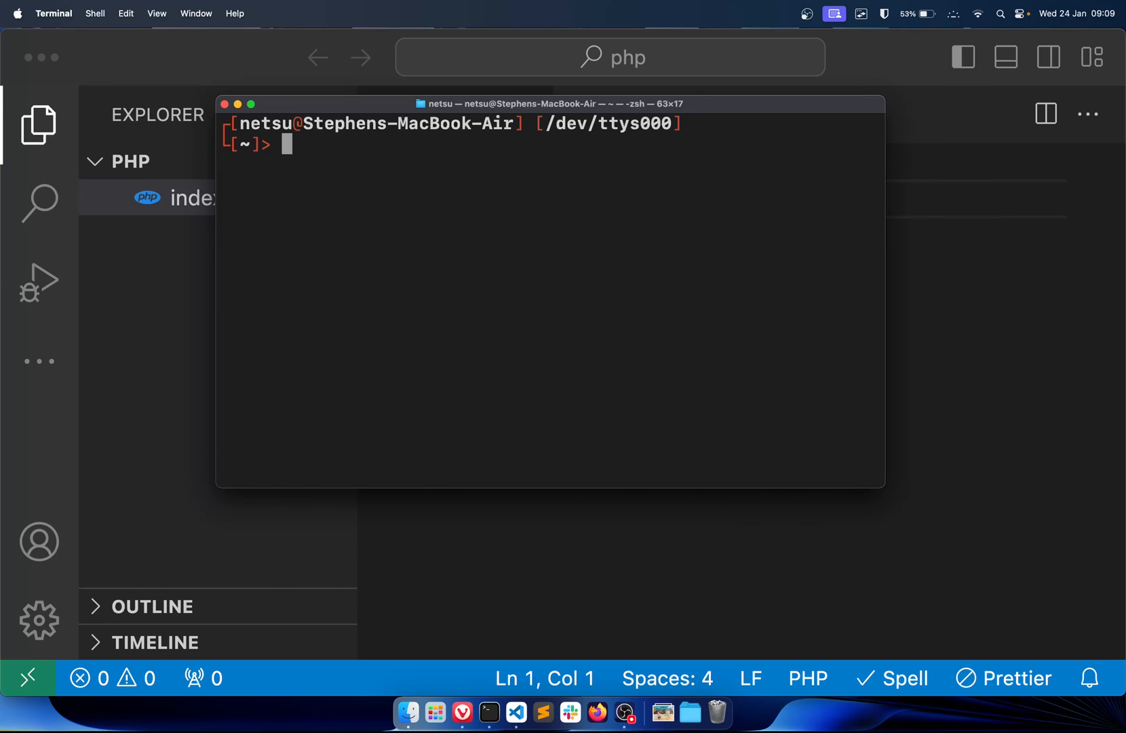
key("Return")
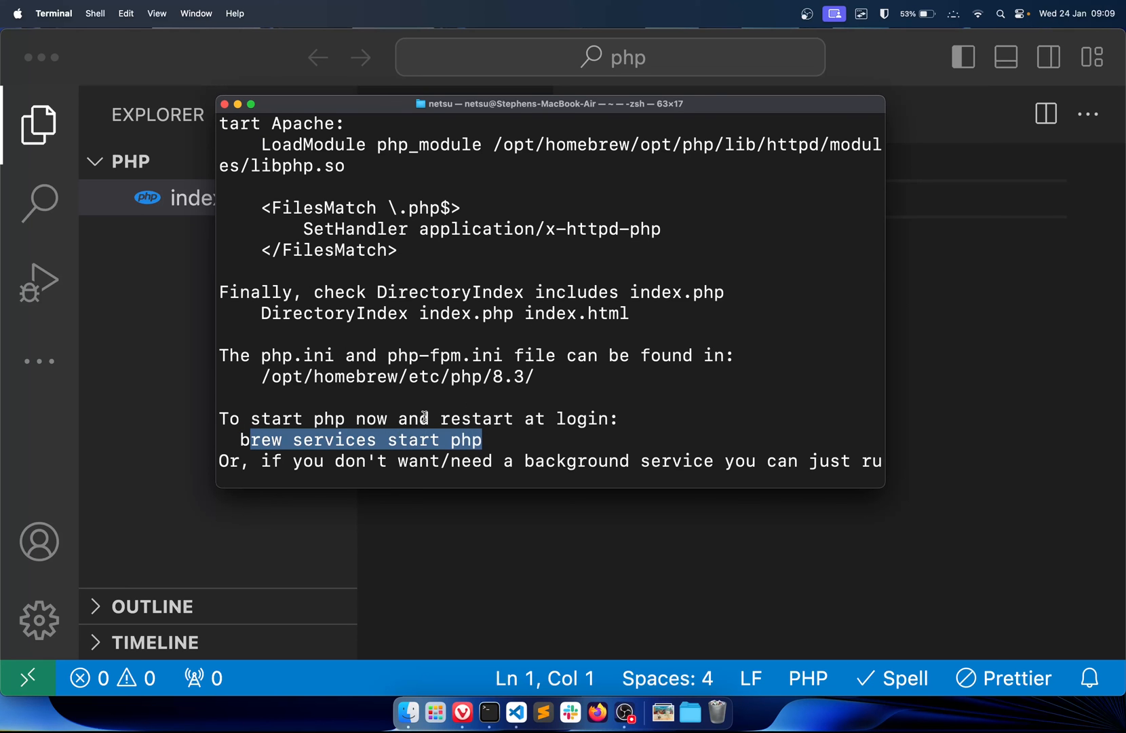
left_click(473, 438)
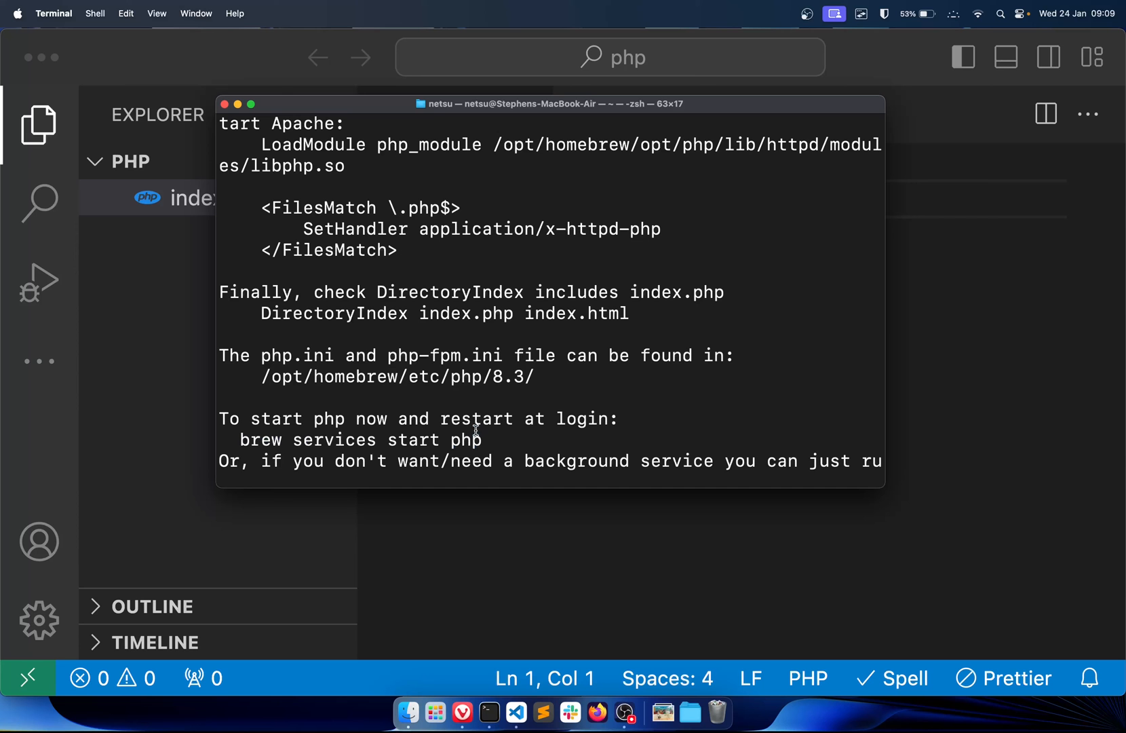
mouse_move(382, 430)
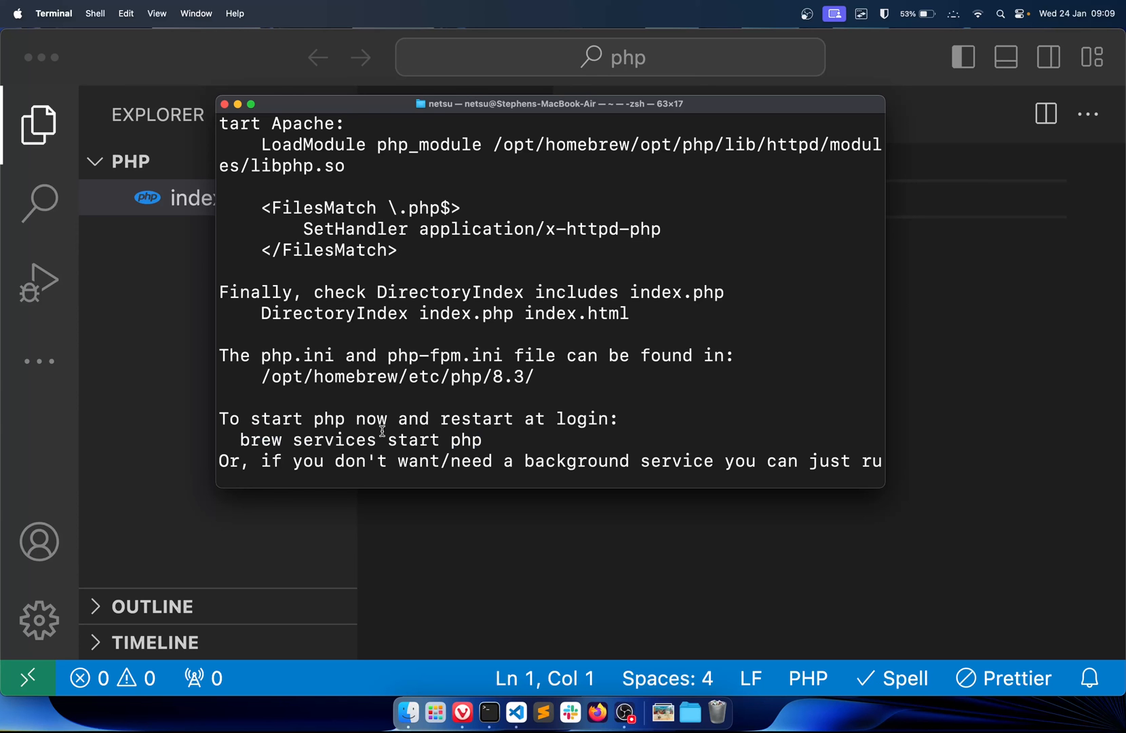
mouse_move(501, 429)
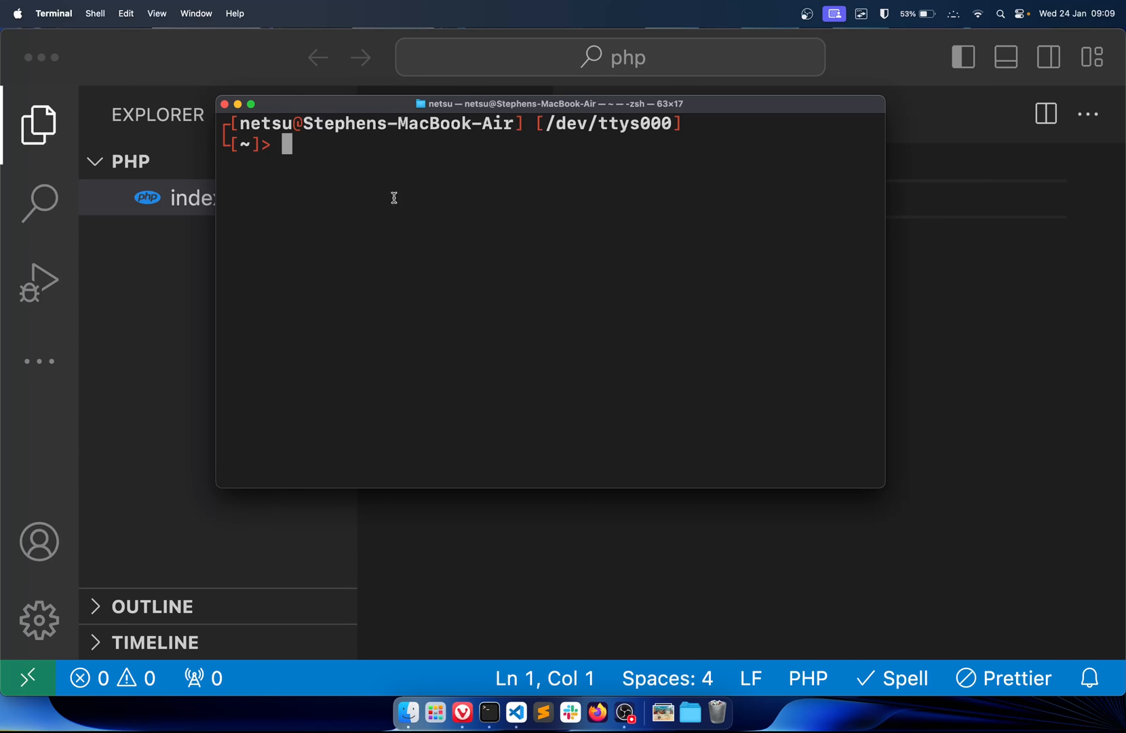
mouse_move(239, 105)
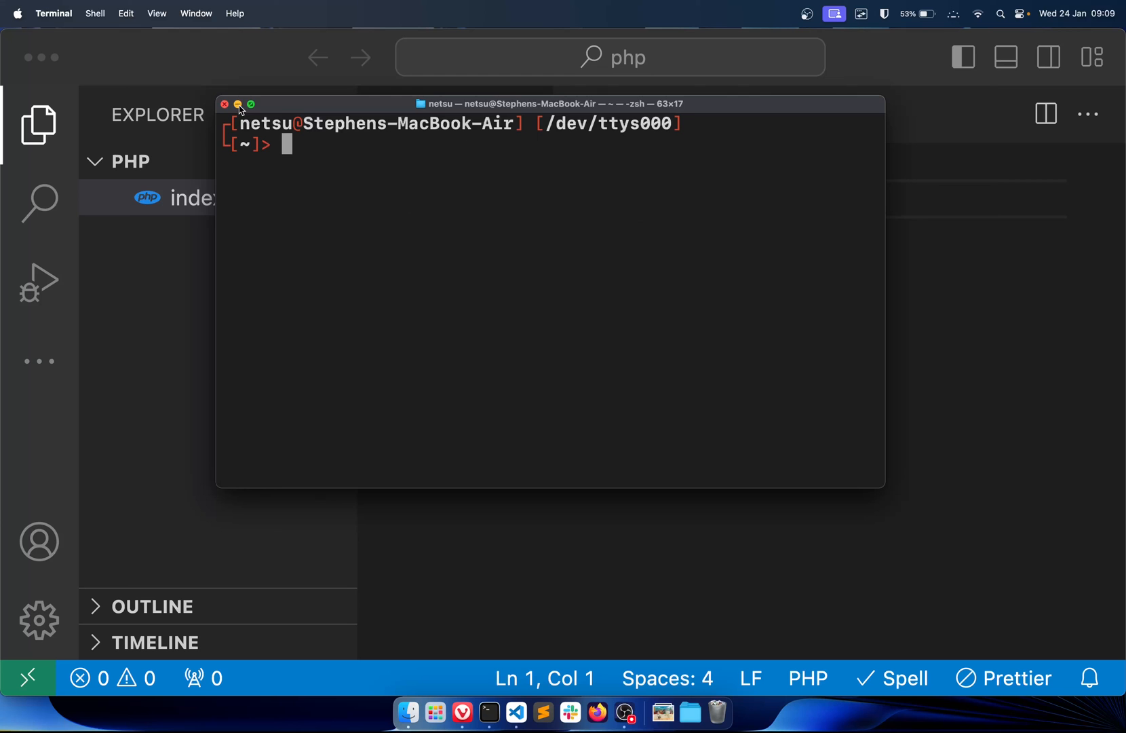
left_click(224, 105)
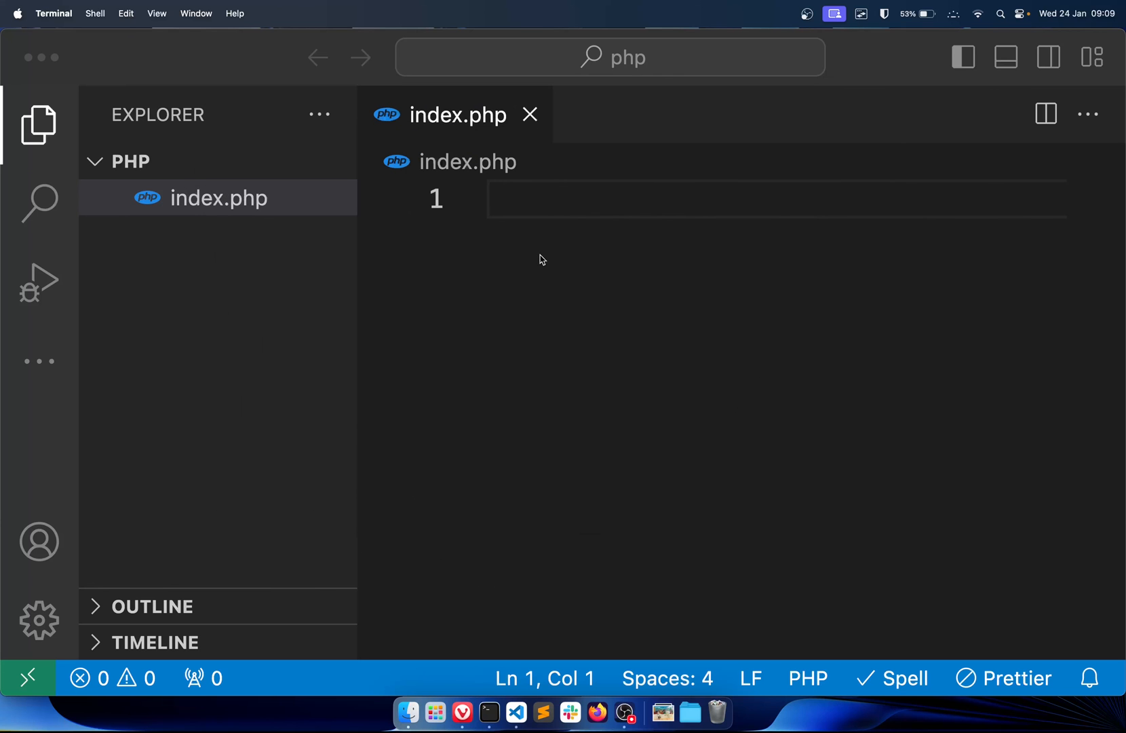
Step: Paste an HTML boilerplate titled My Site and strip the meta, link and script lines
left_click(592, 279)
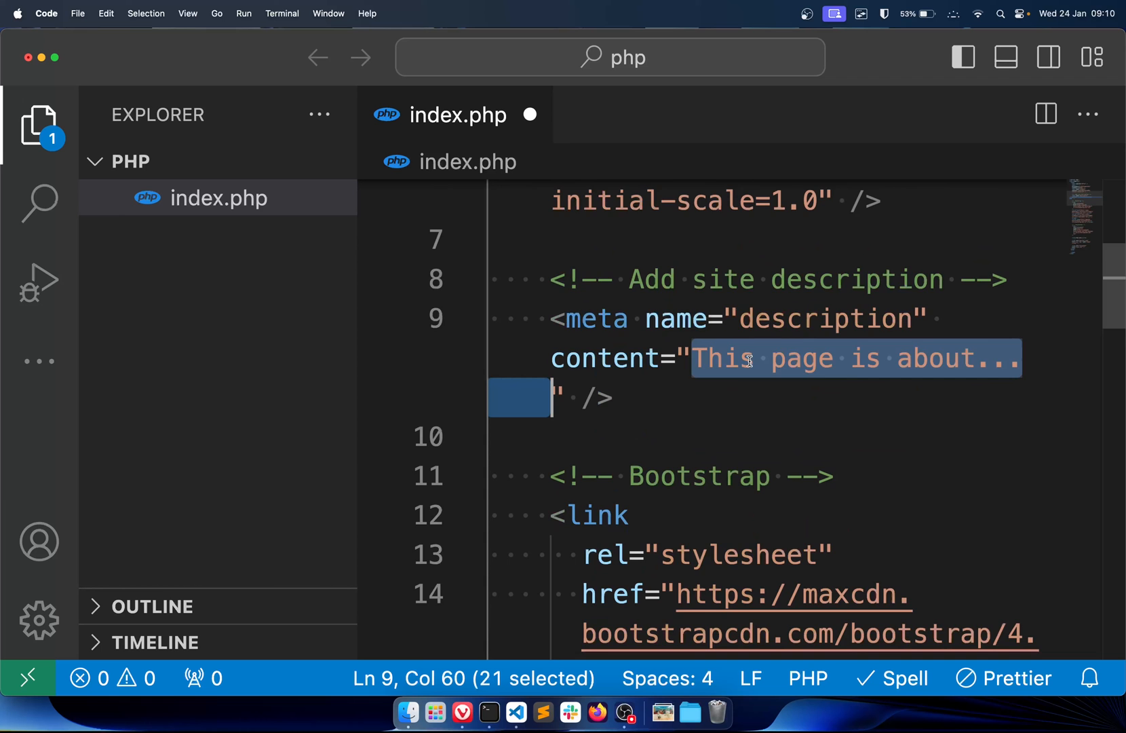
scroll("down", 3)
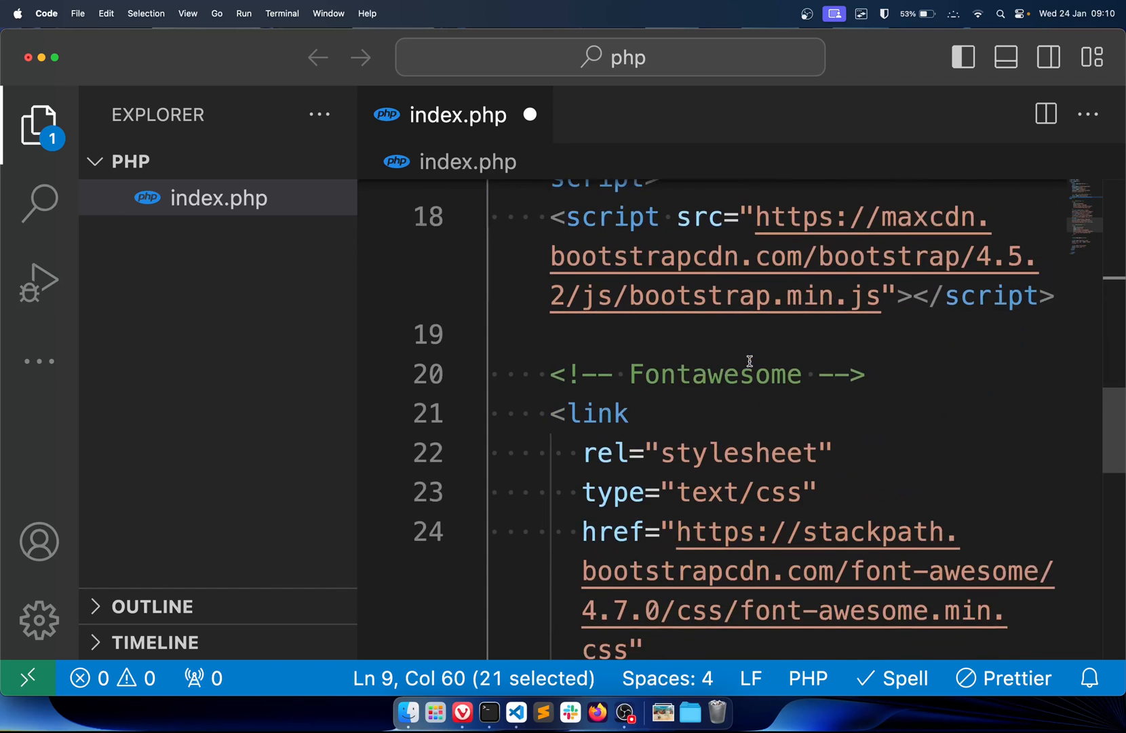
scroll("down", 3)
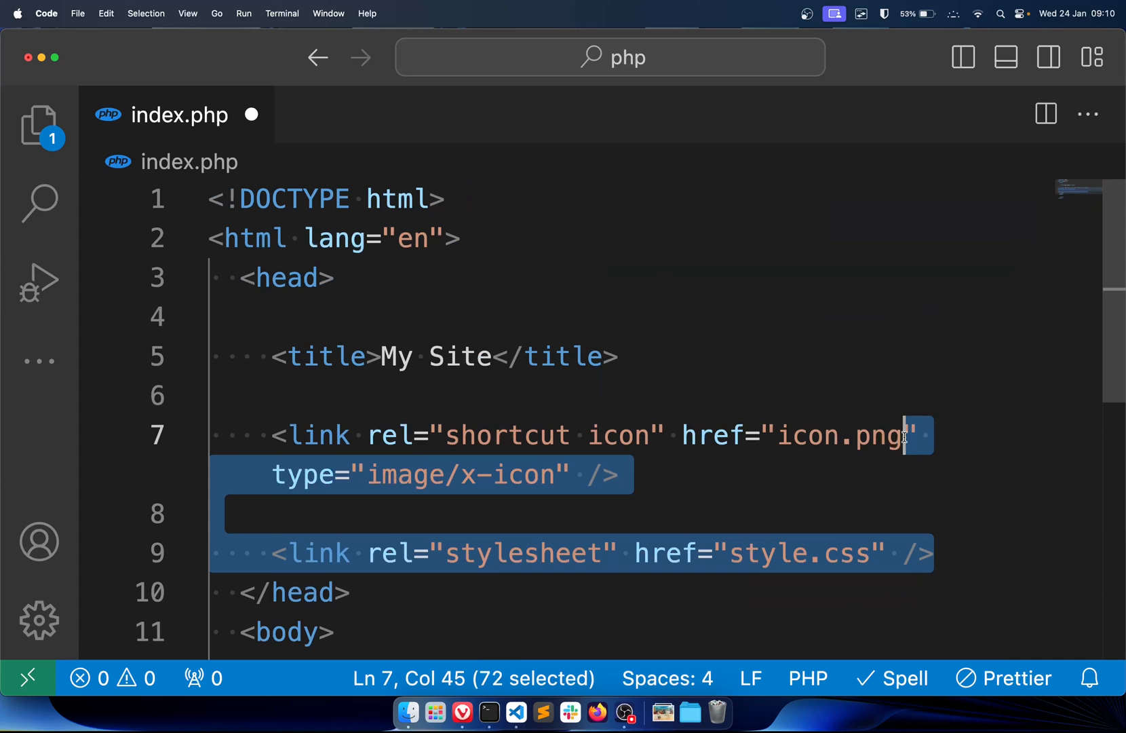
key("Delete")
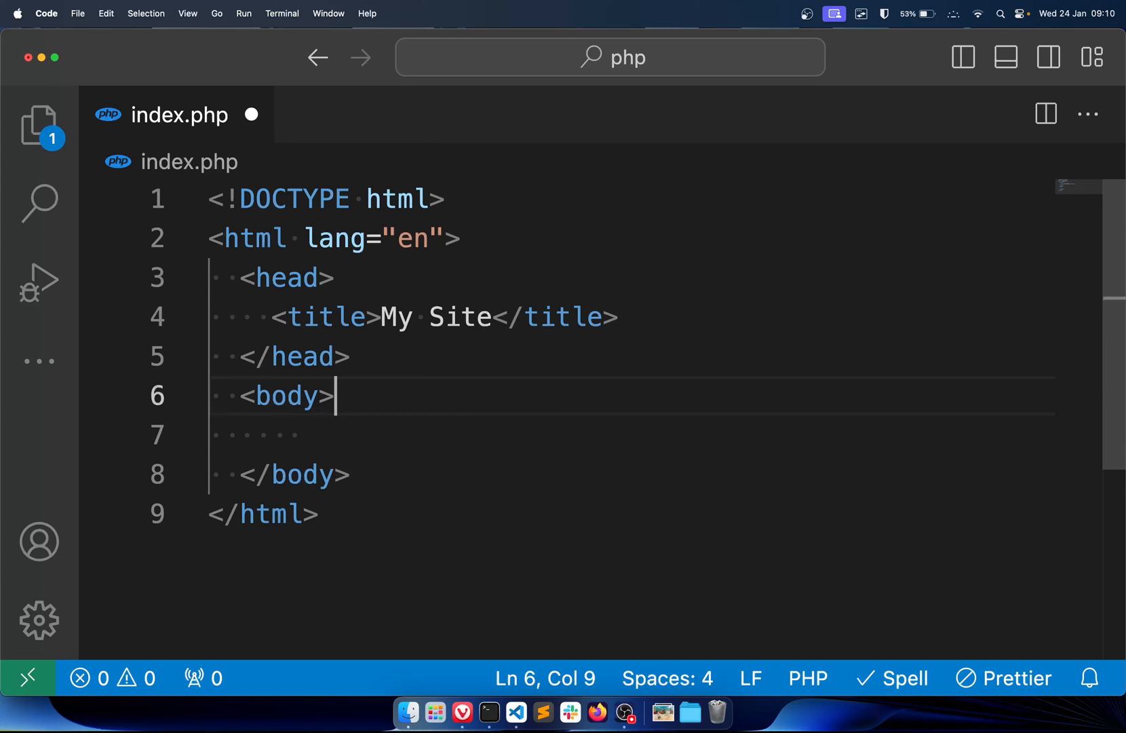
Step: Add a multi-line <?php ?> block in the body echoing "Hello World" and save
type("<")
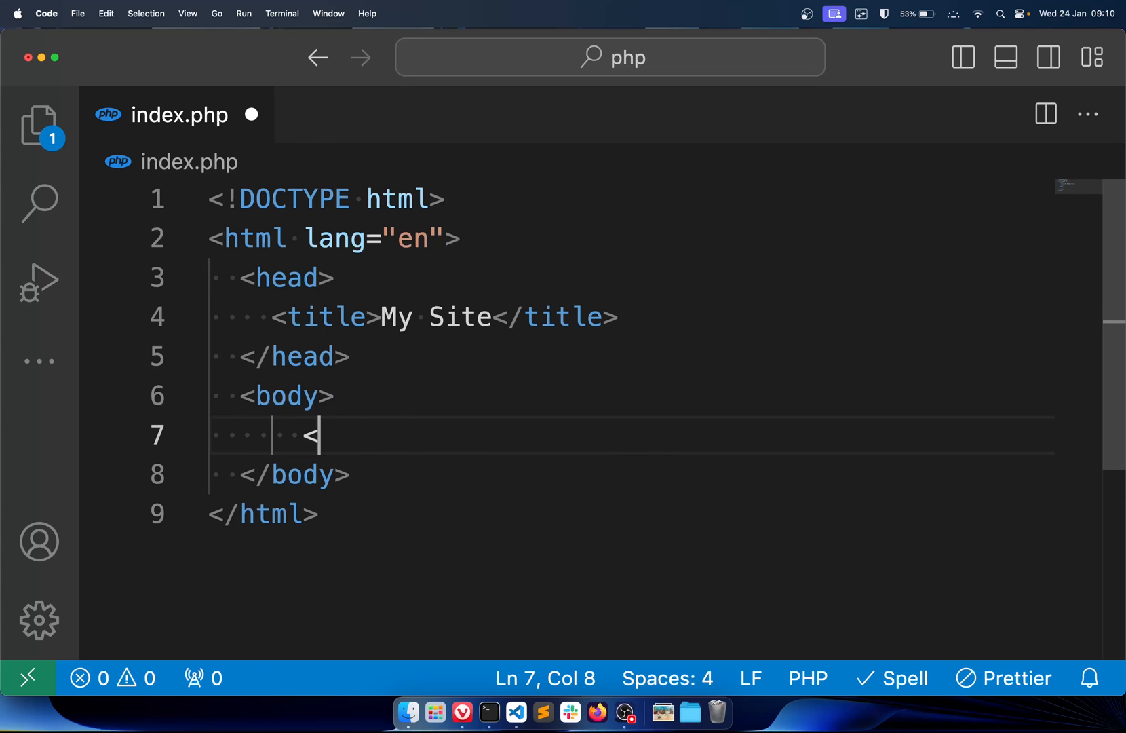
type("?php")
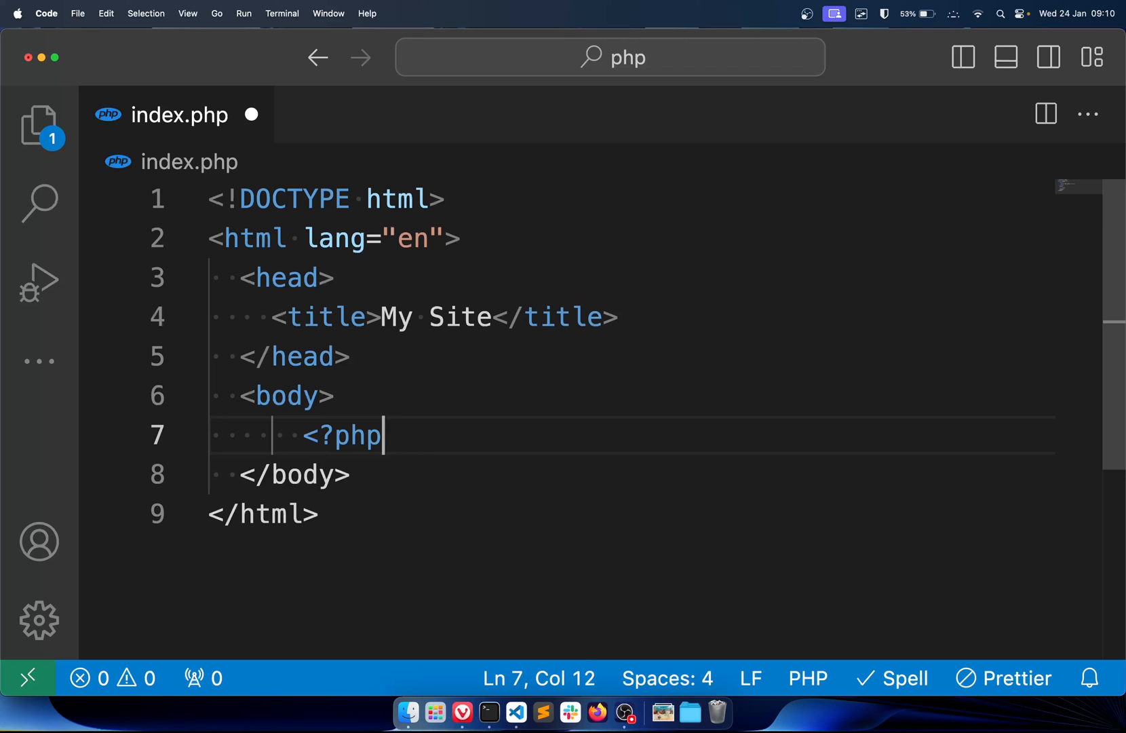
type("?>")
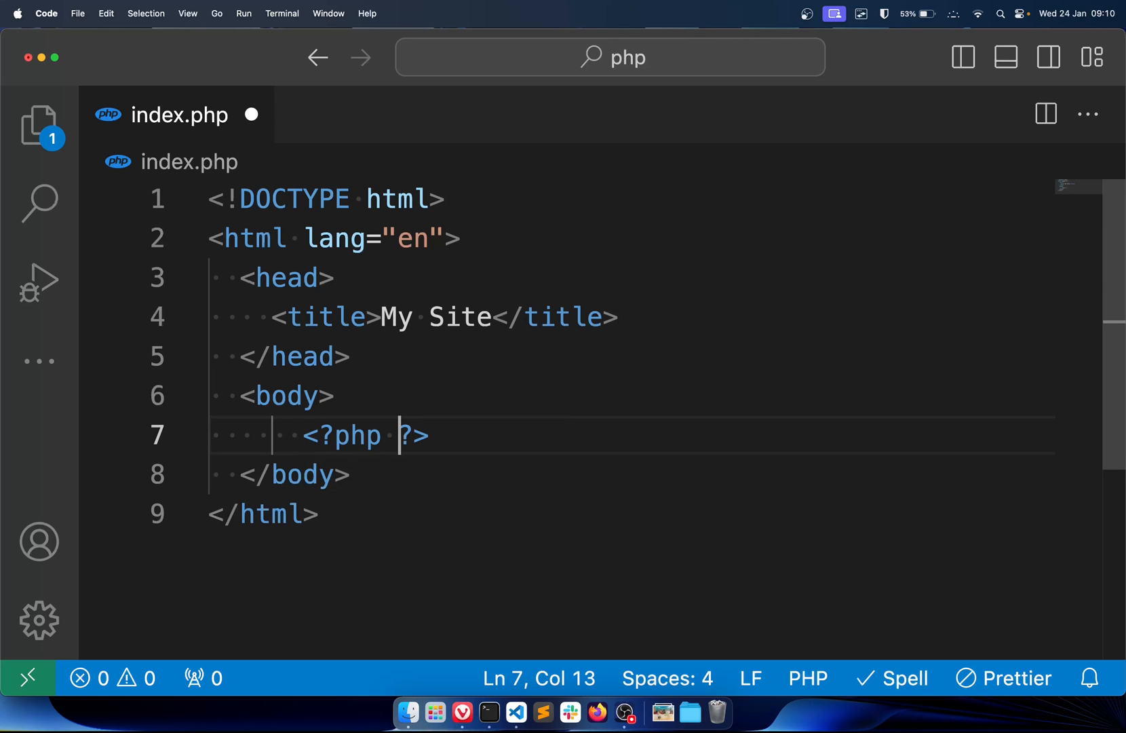
key("Return")
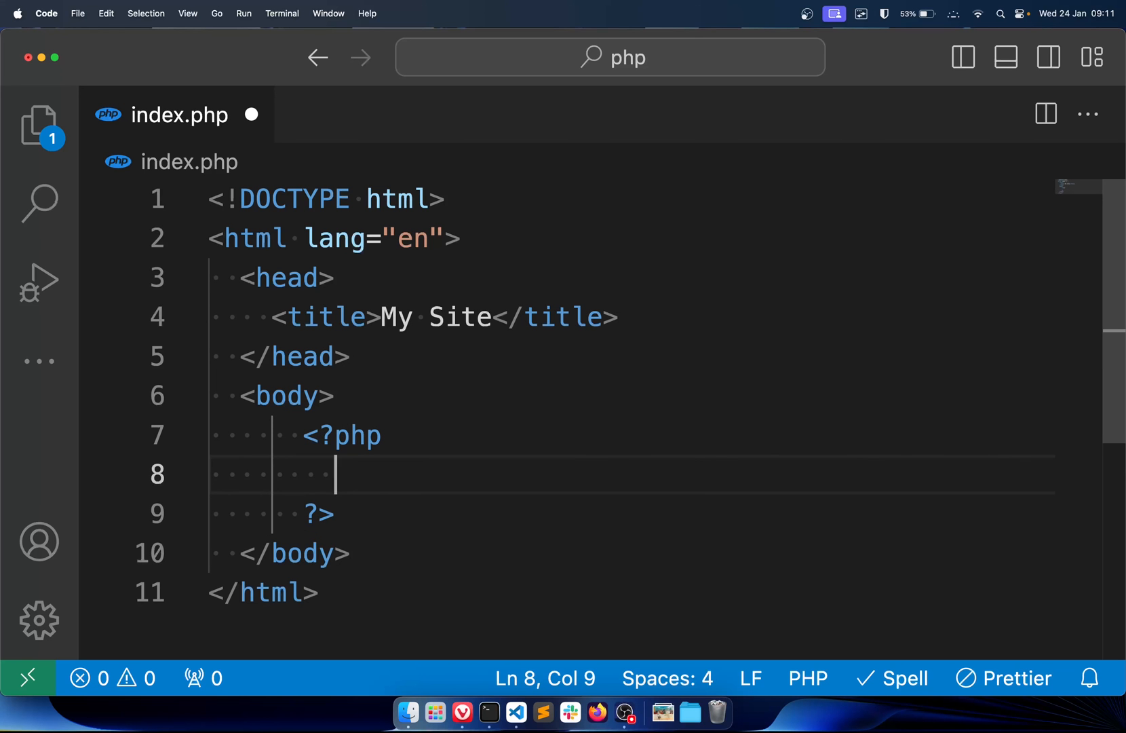
type("echo")
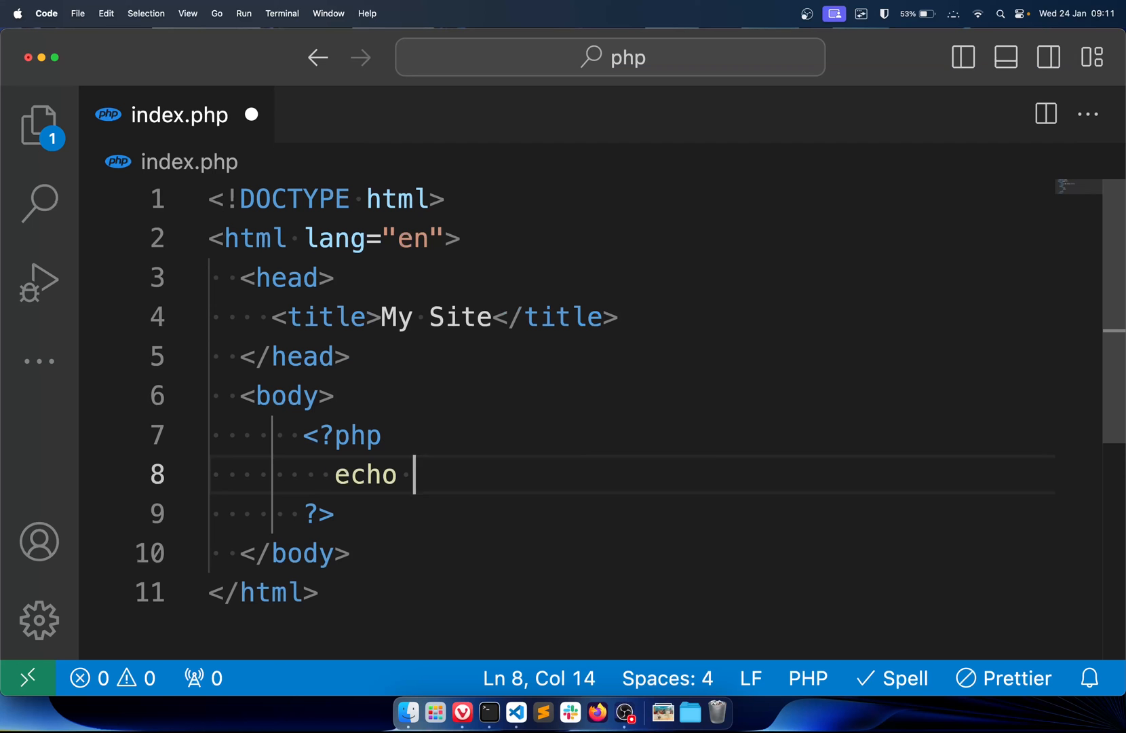
type("\"Hello\"")
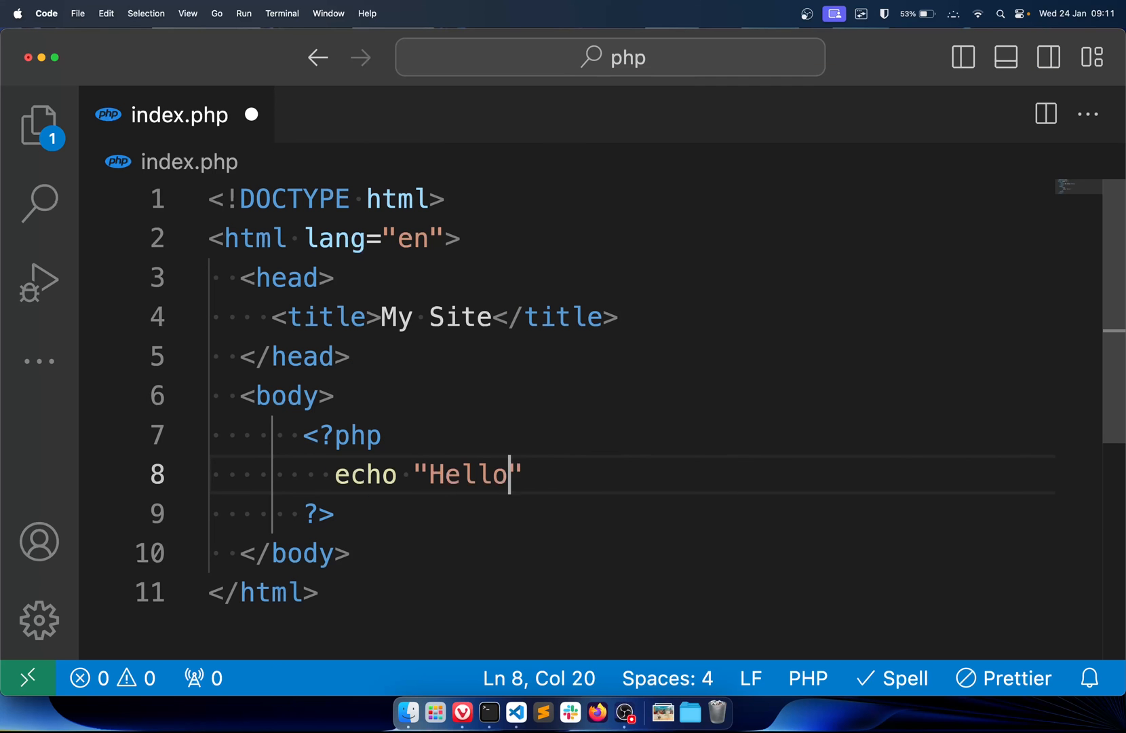
type("World")
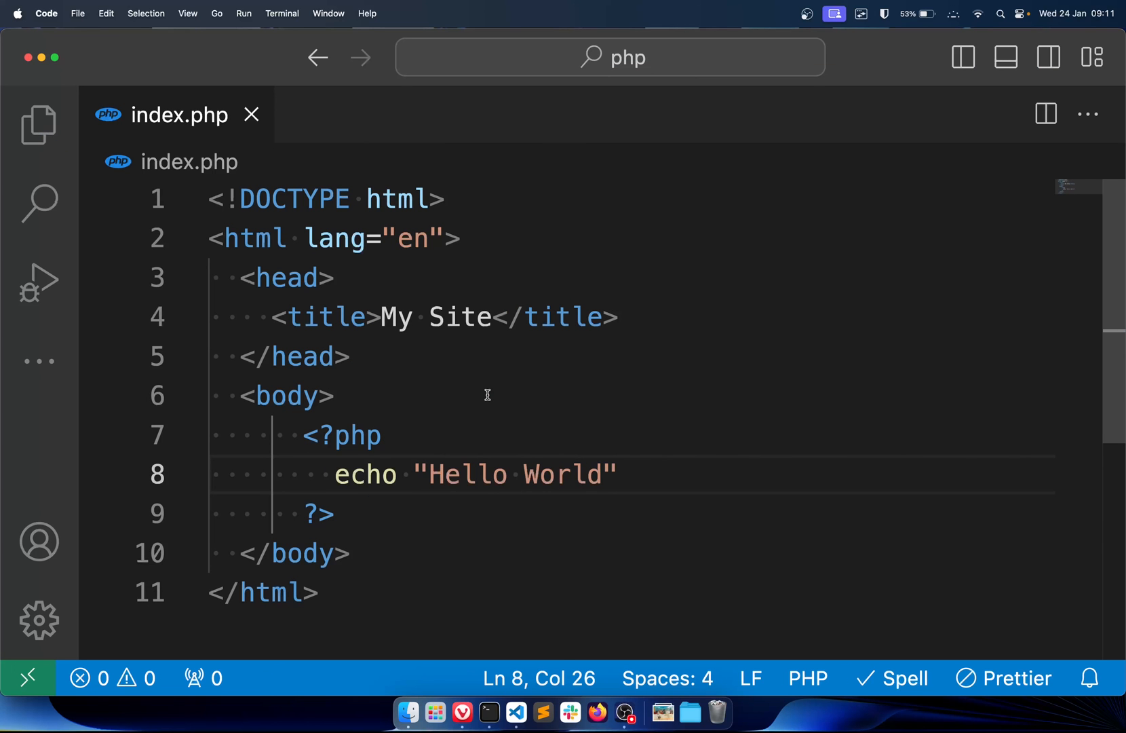
mouse_move(570, 259)
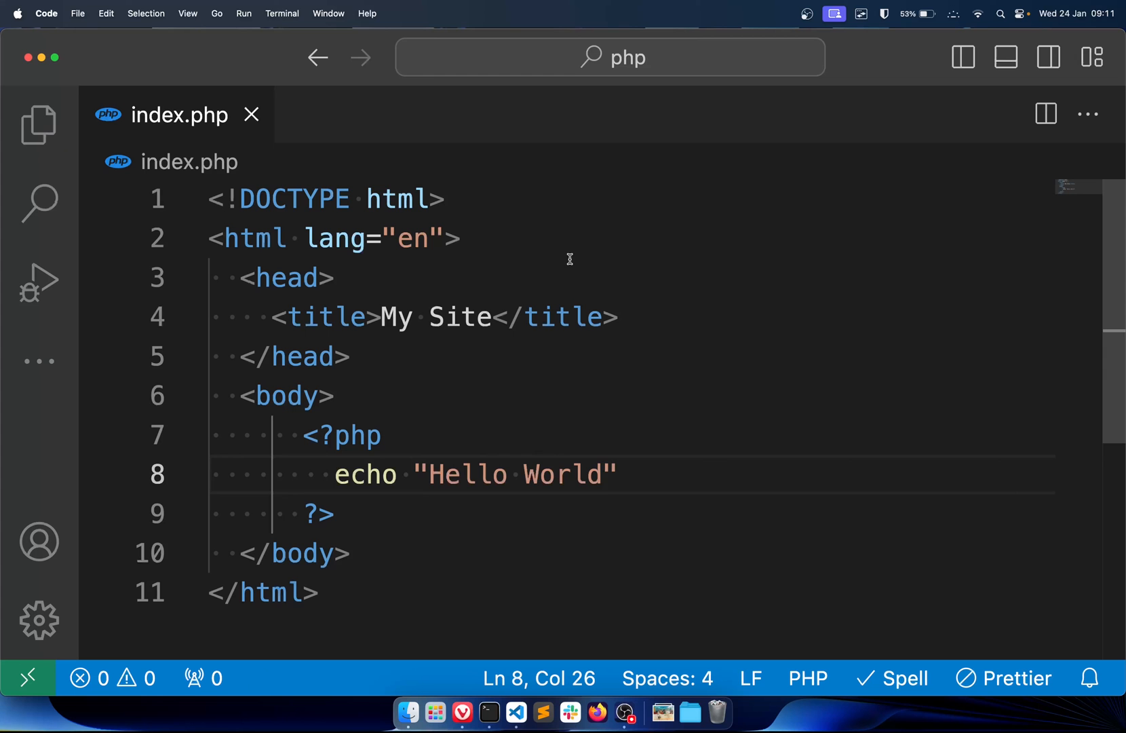
left_click(282, 14)
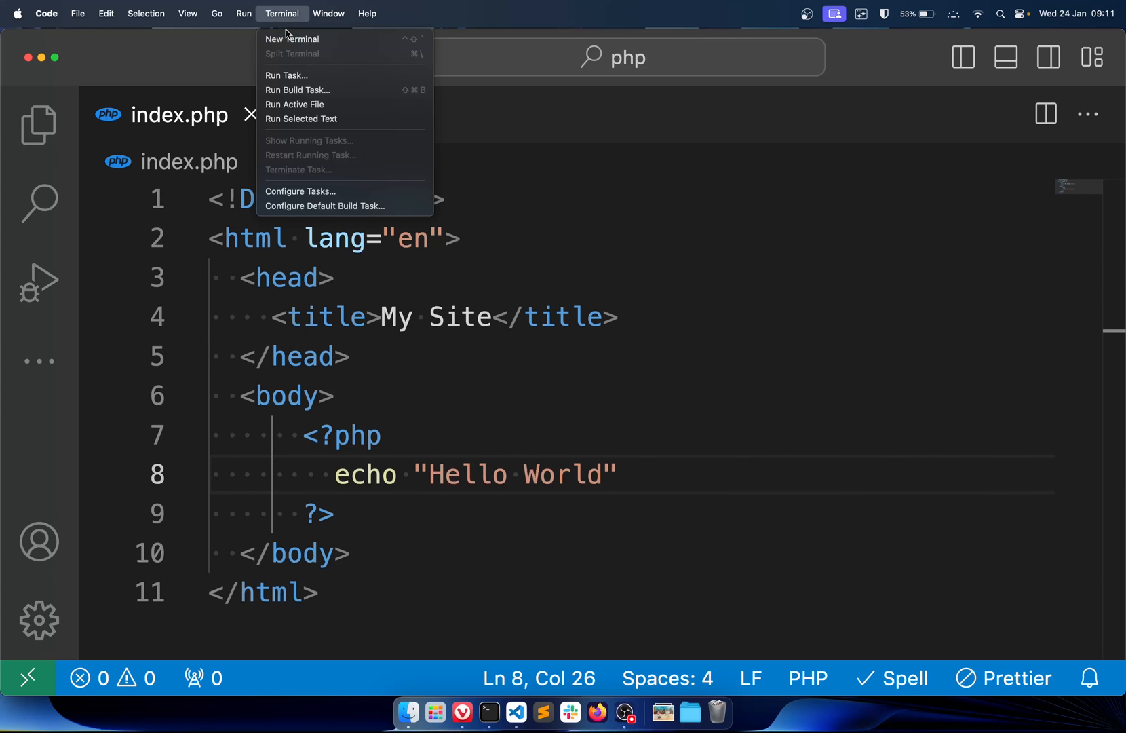
Step: Open an integrated terminal in the php folder and list its files with ls
left_click(292, 39)
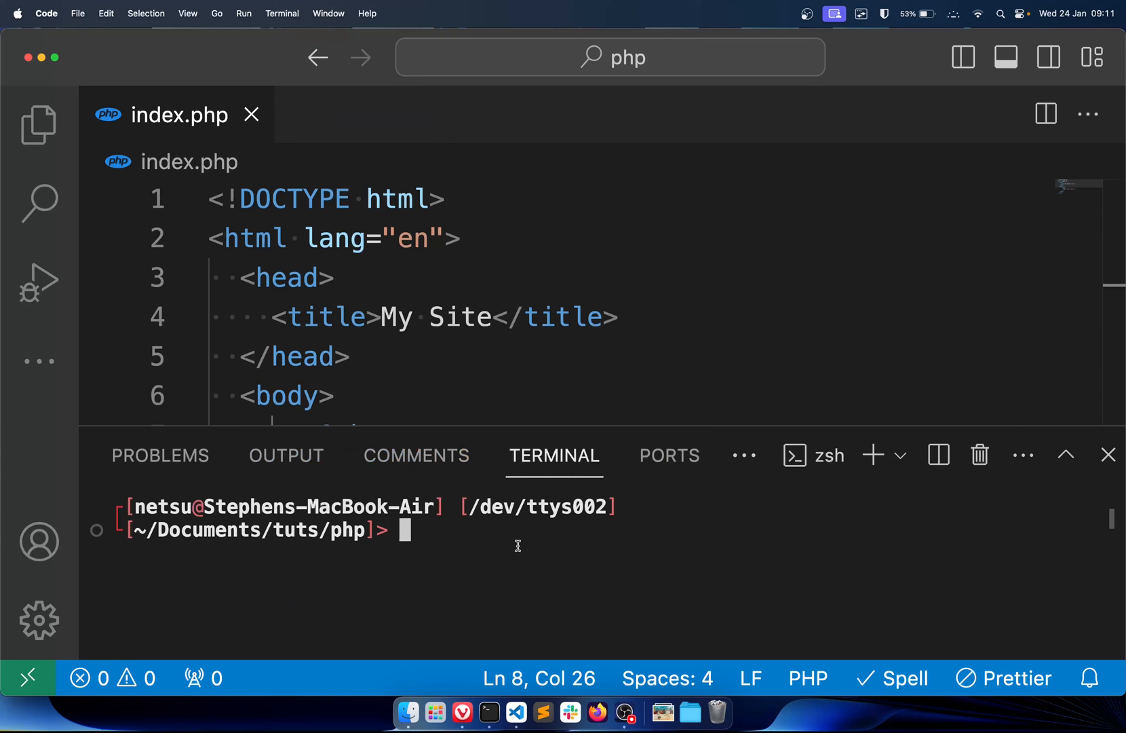
type("php -")
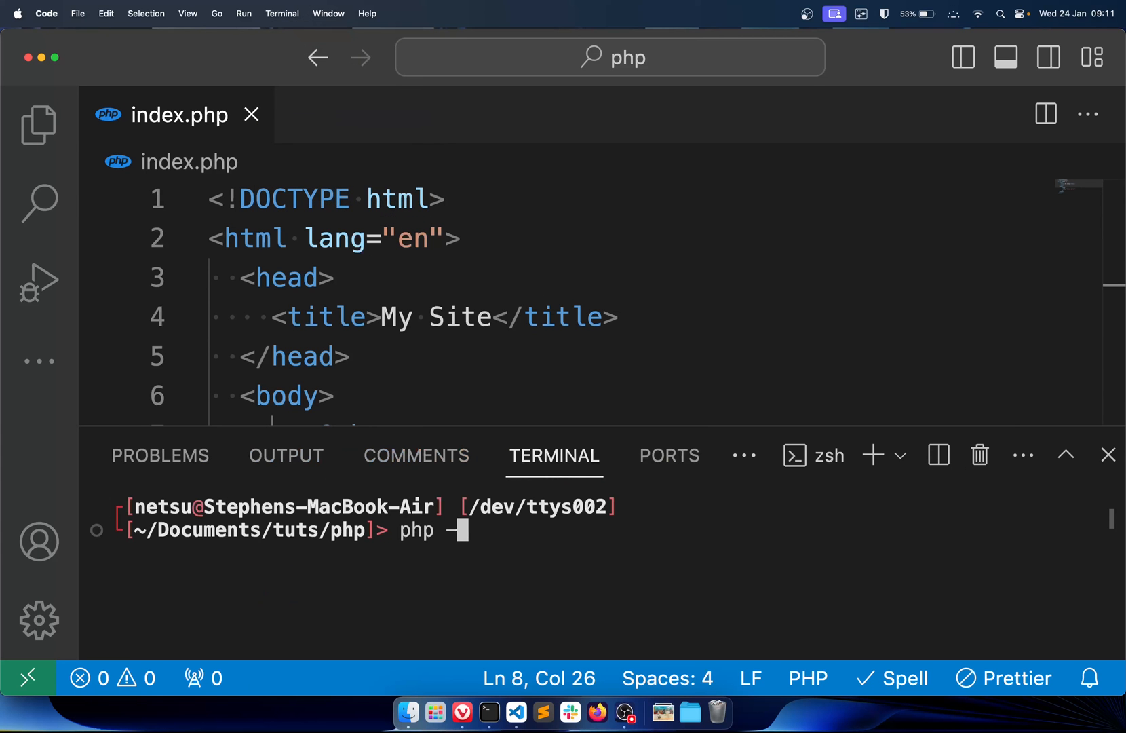
type("S")
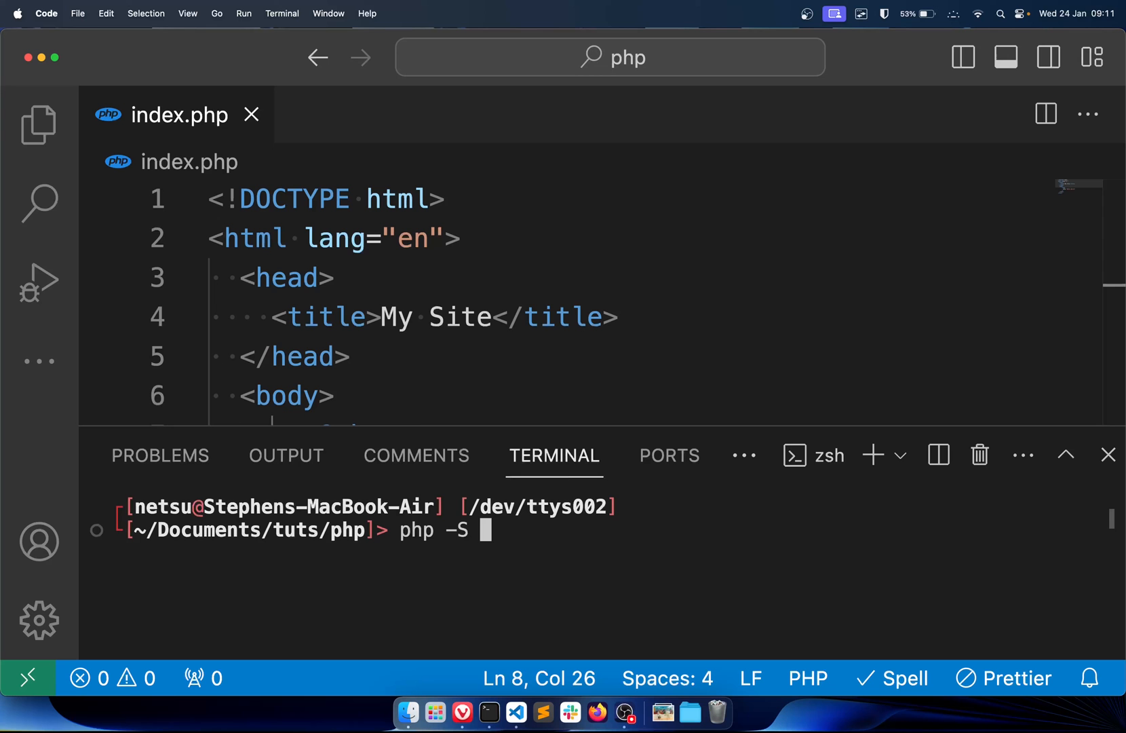
key("Backspace")
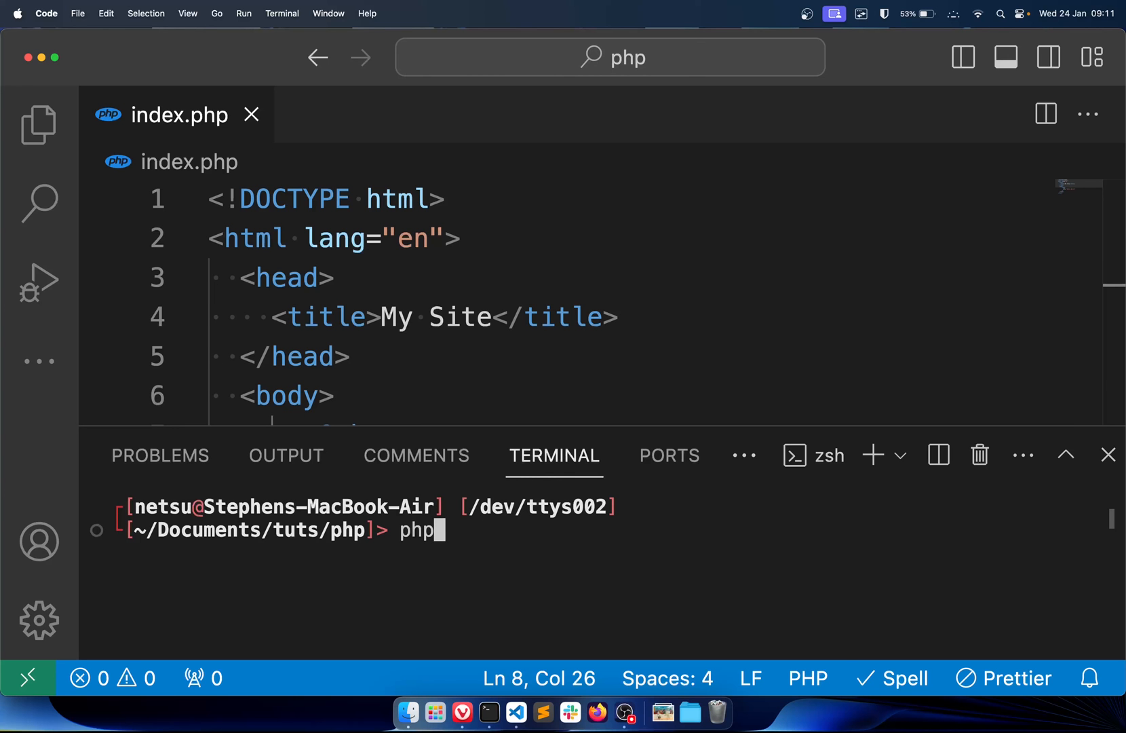
type("ls")
key("Return")
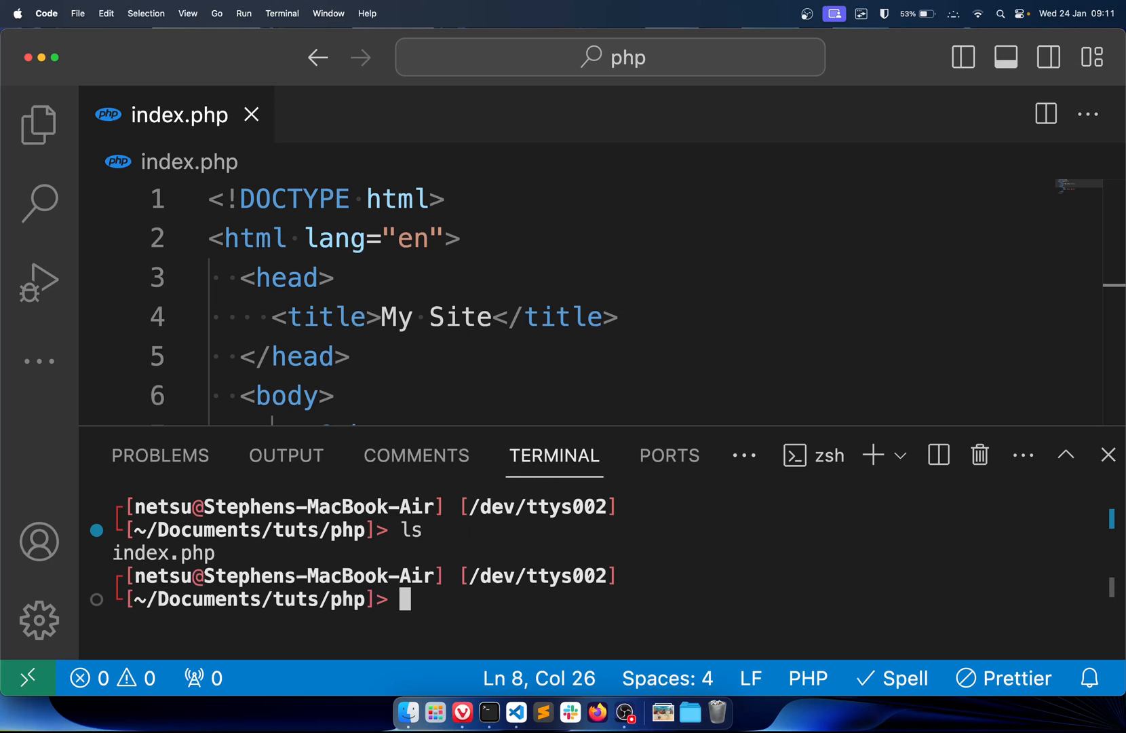
Step: Start the PHP development server with php -S localhost:8000
type("php -S loc")
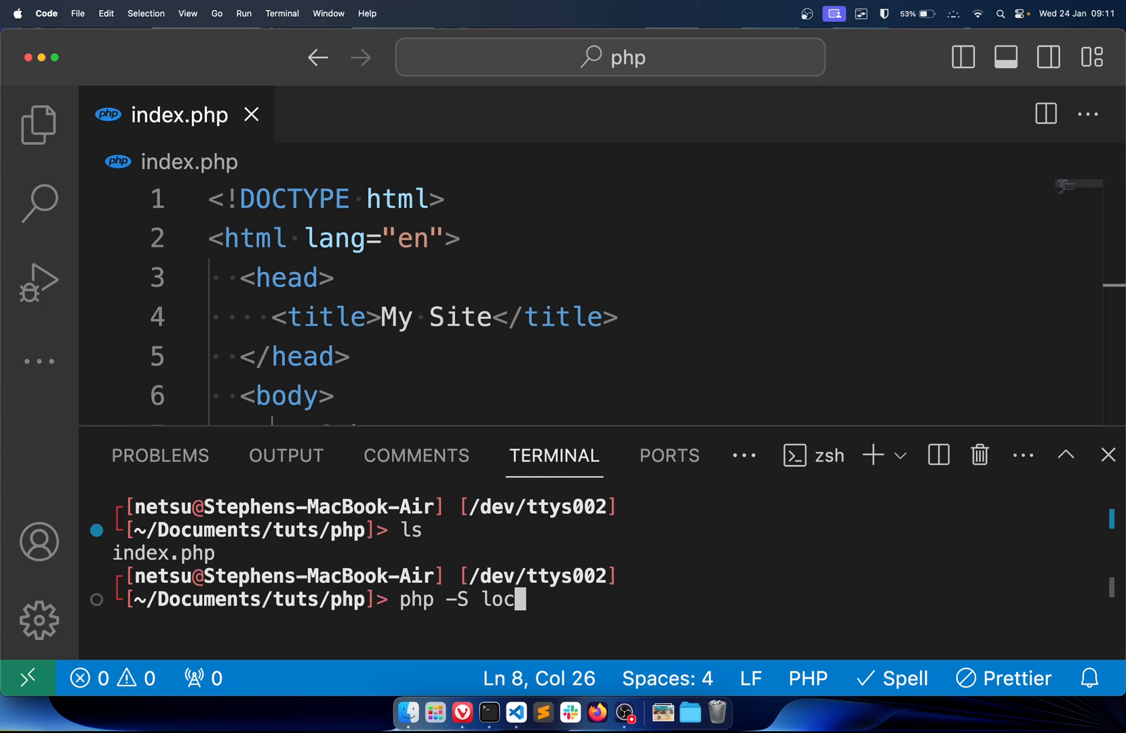
type("alhost:")
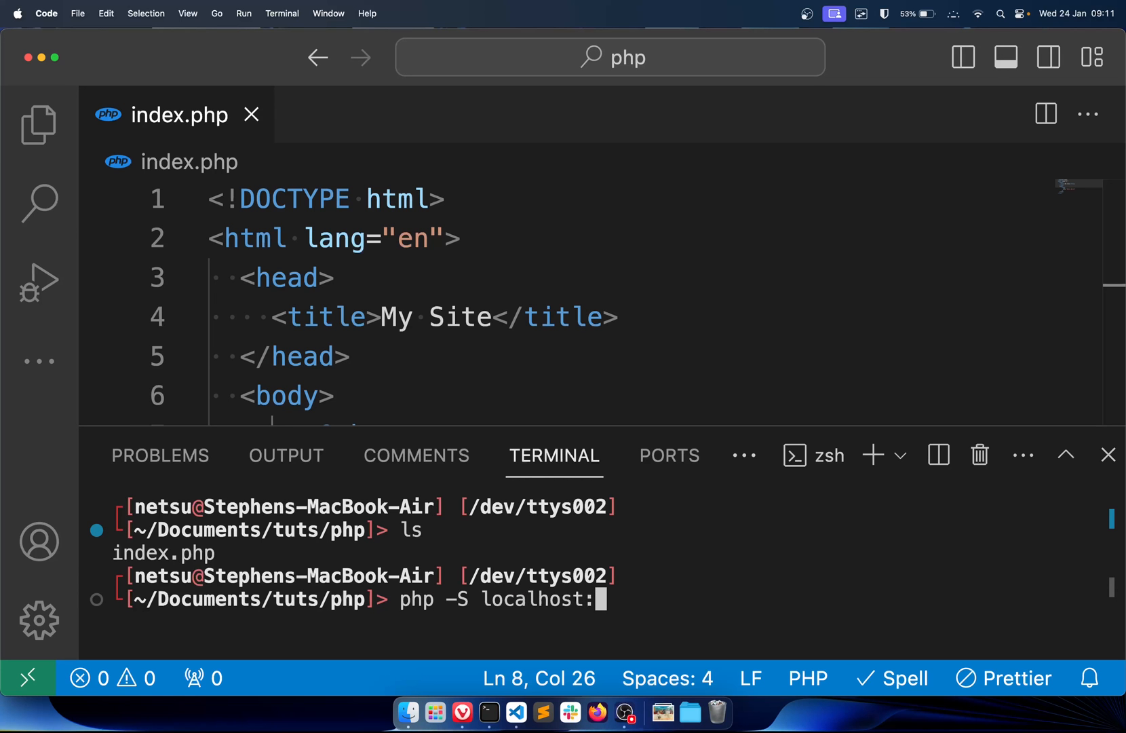
type("8000")
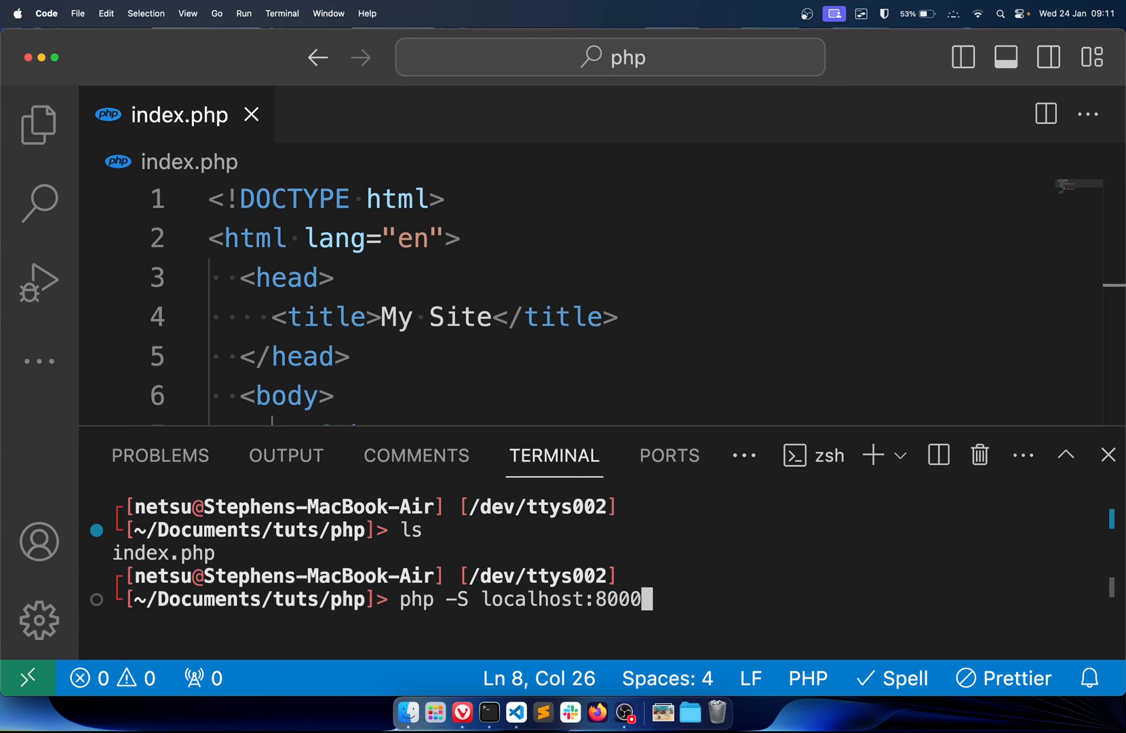
key("Return")
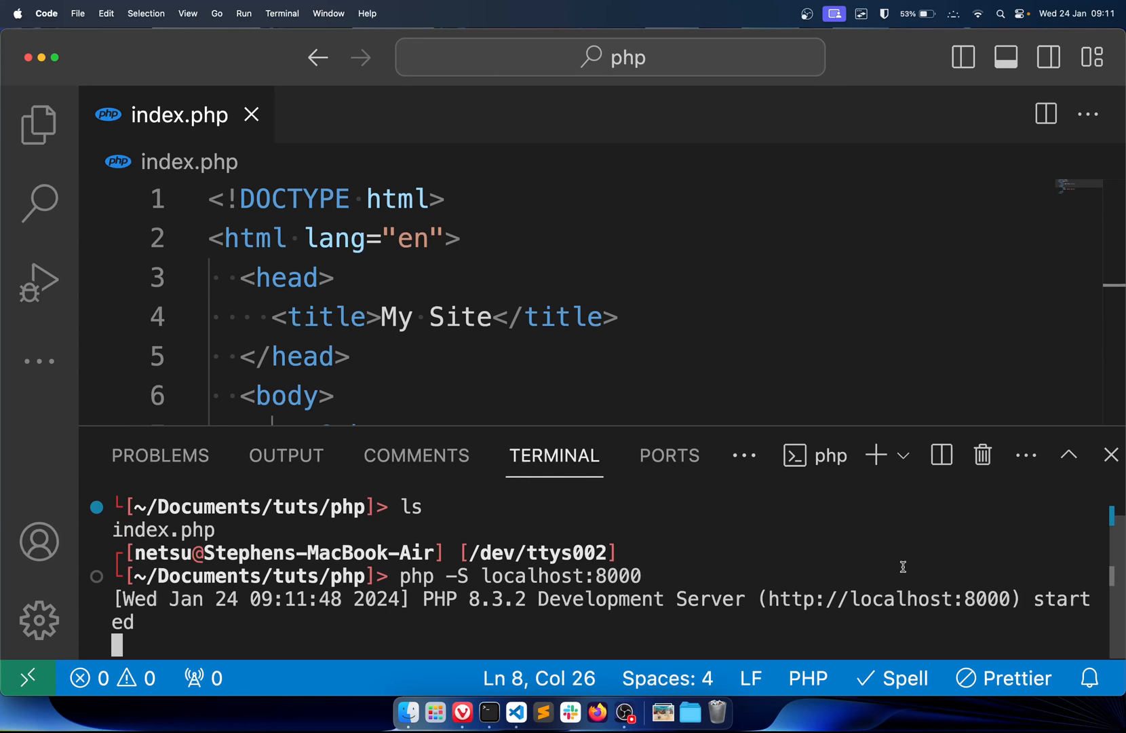
mouse_move(889, 599)
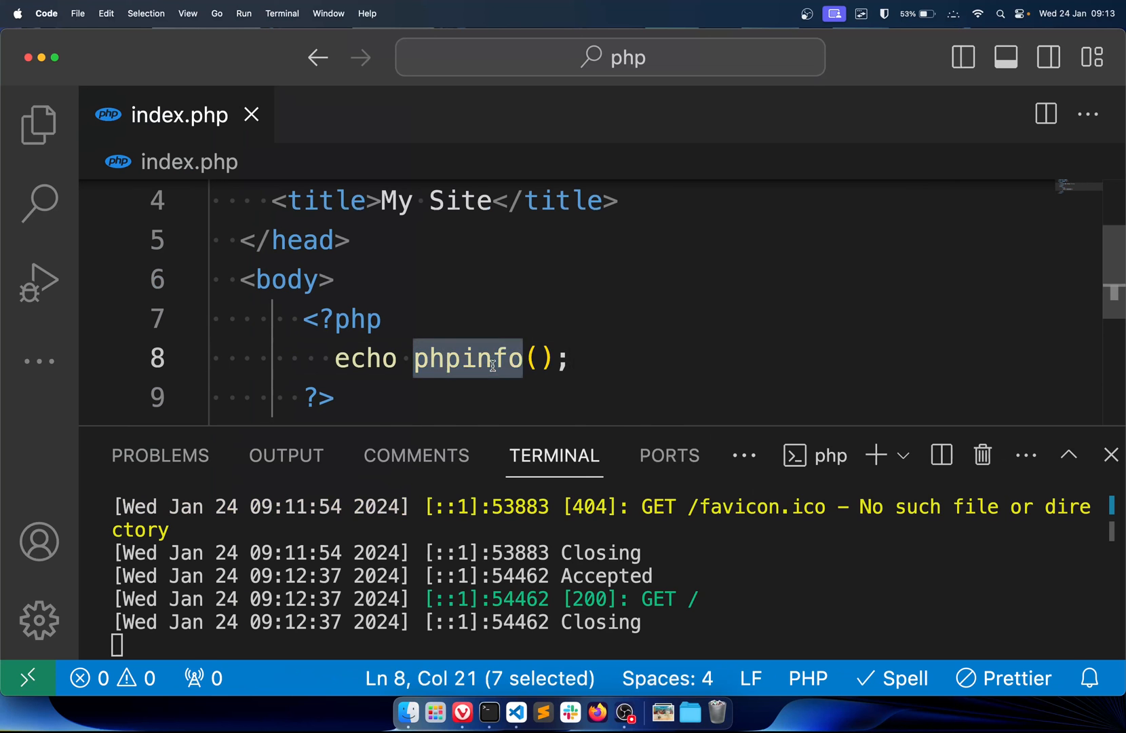
Step: Change the echo to phpversion(), view 8.3.2 at localhost:8000, then stop the server with Ctrl+C
type("phpversio")
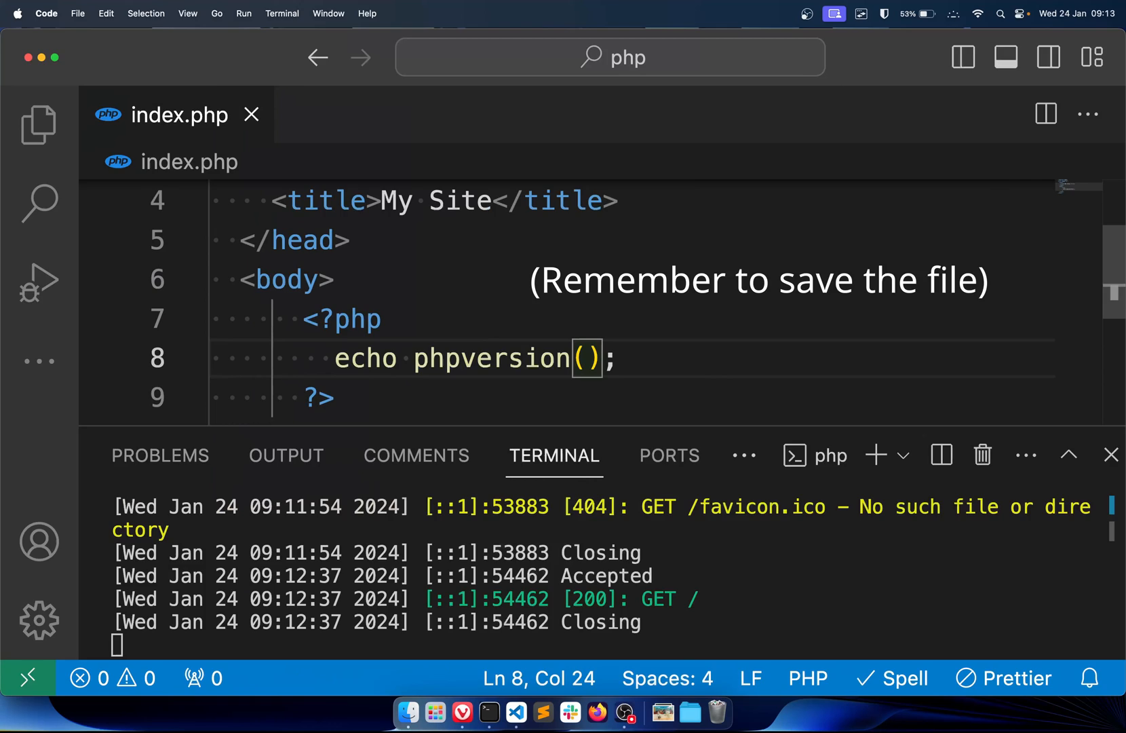
left_click(461, 713)
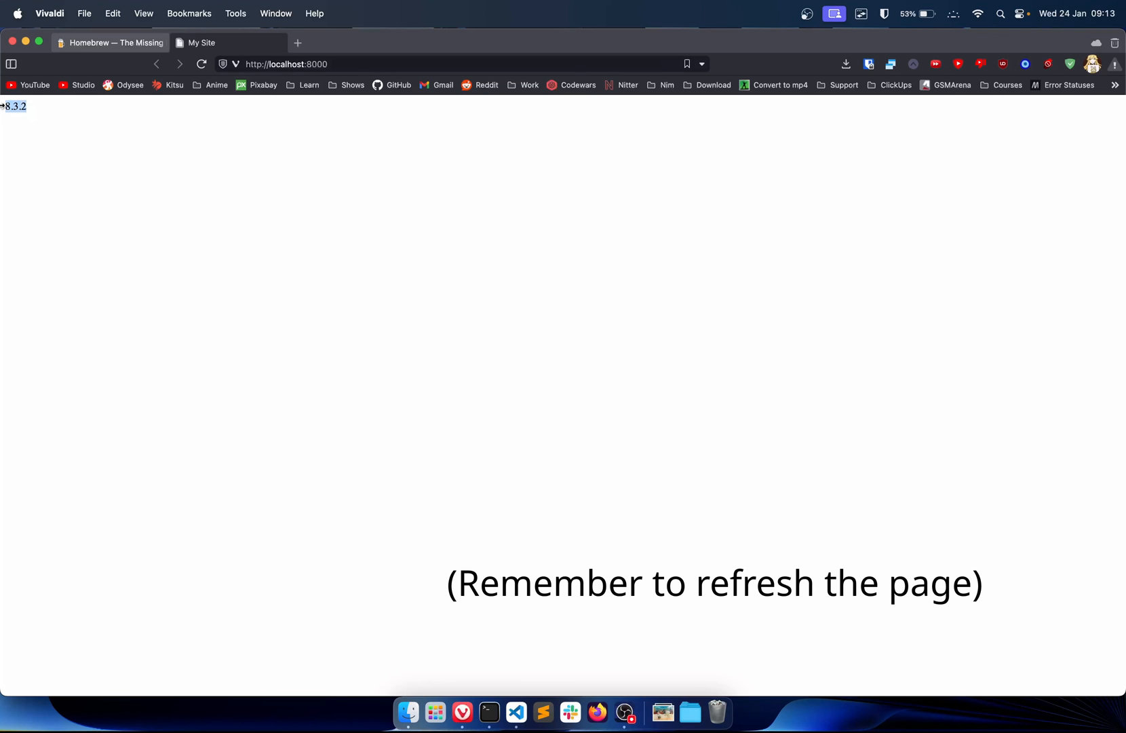
left_click(517, 712)
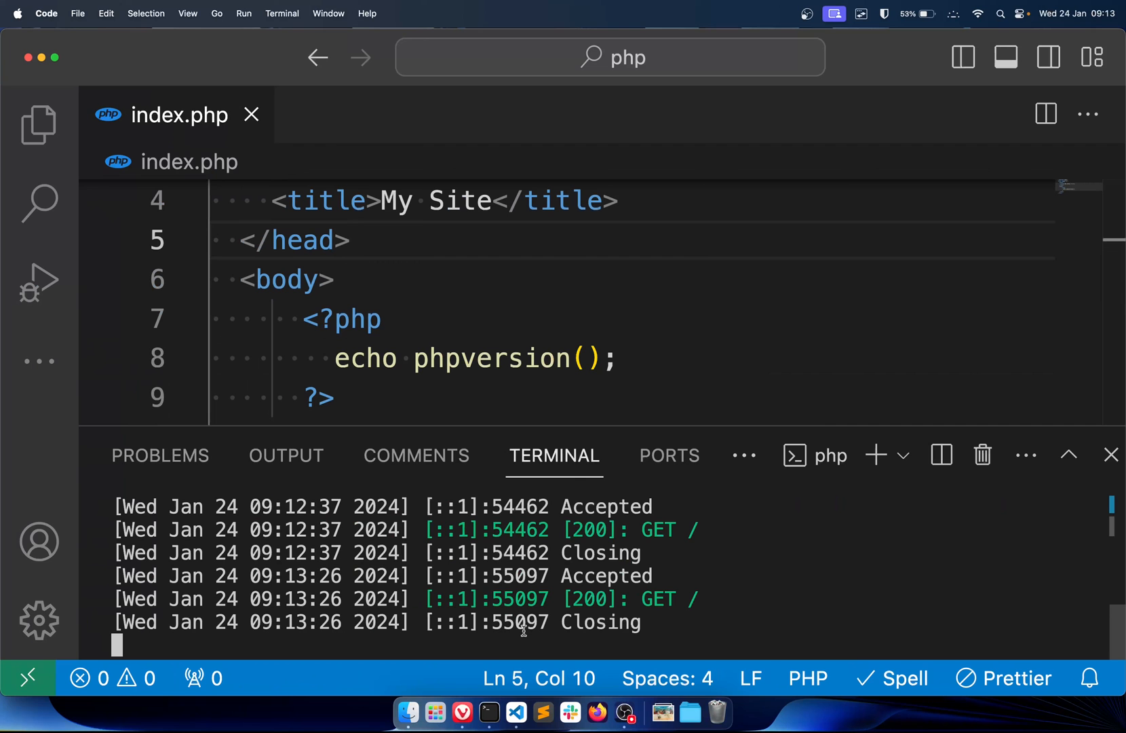
key("ctrl+c")
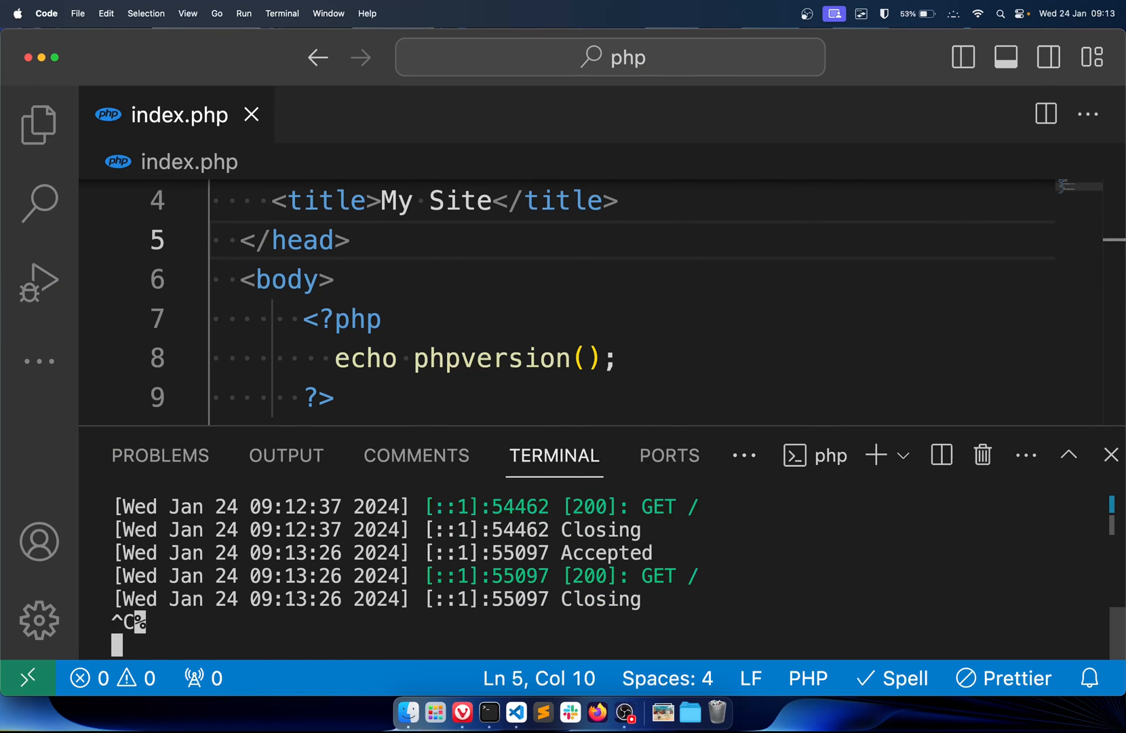